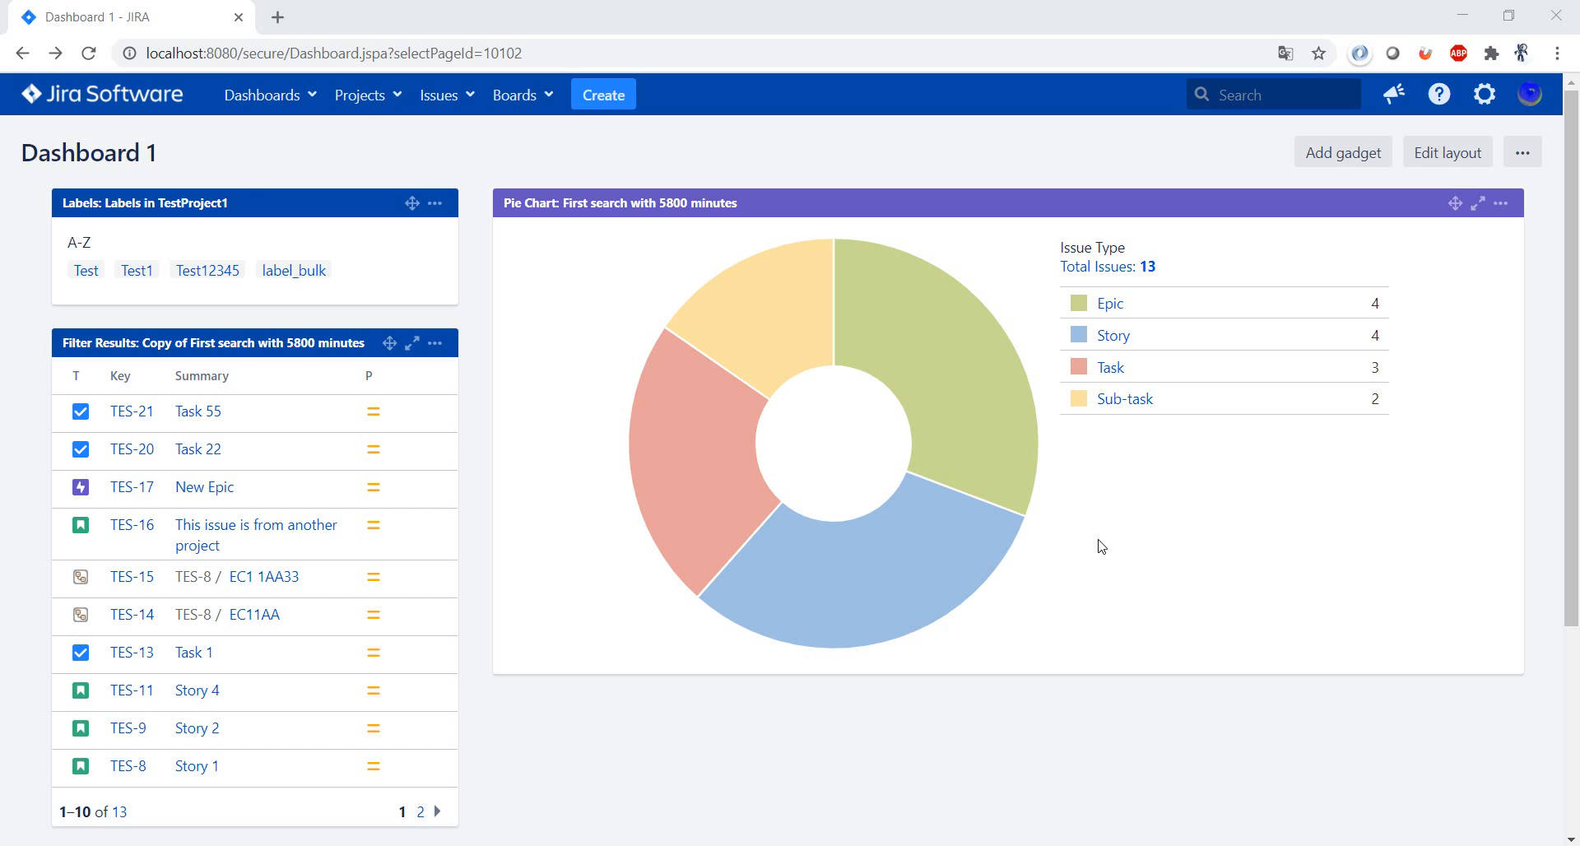
pyautogui.moveTo(1374, 603)
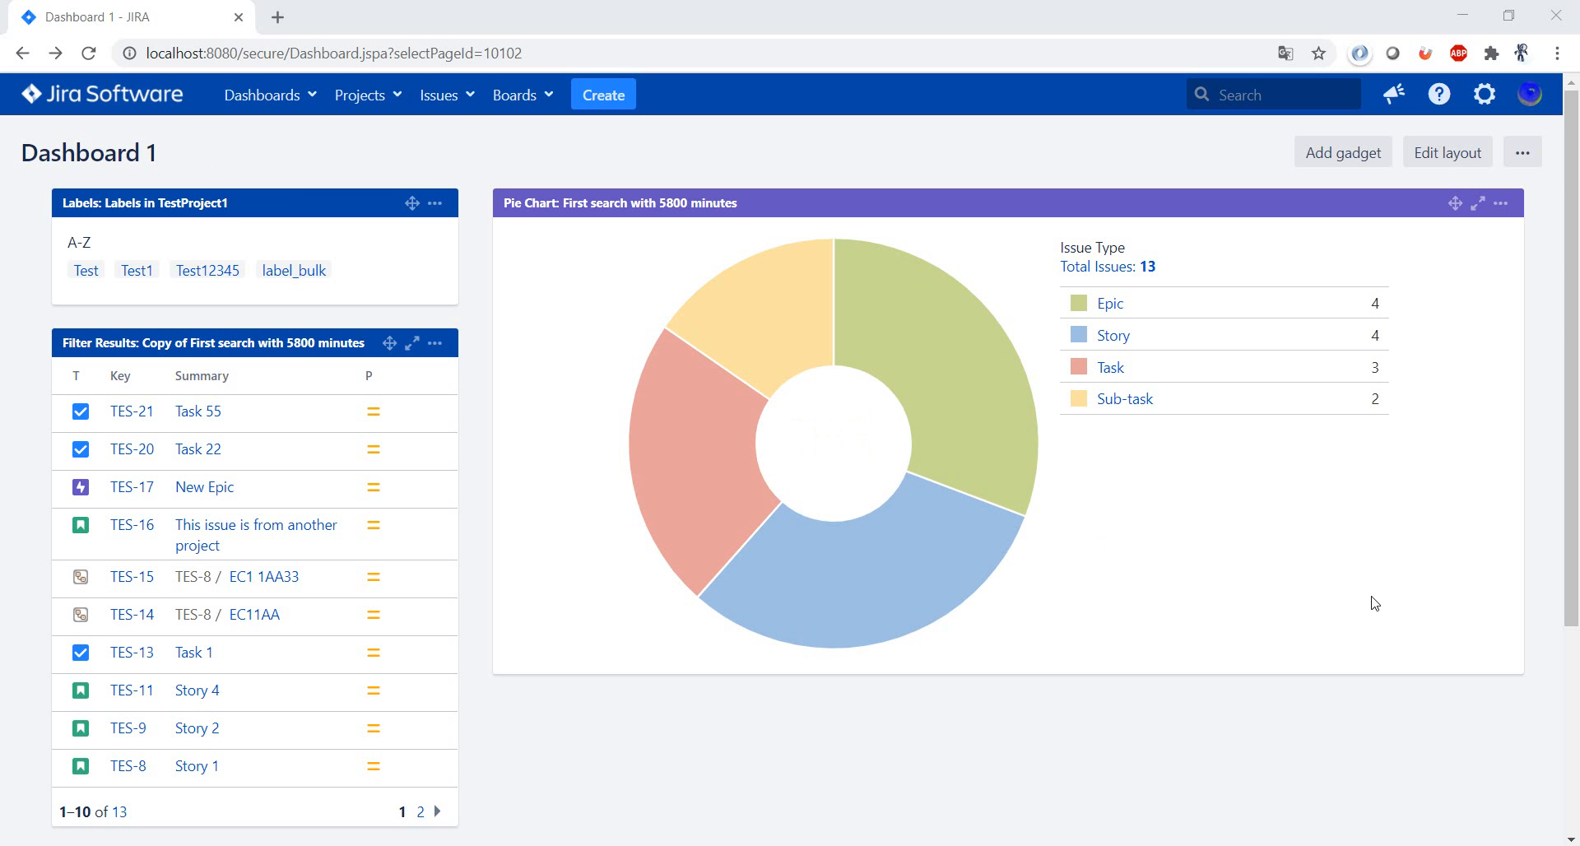
pyautogui.moveTo(1340, 576)
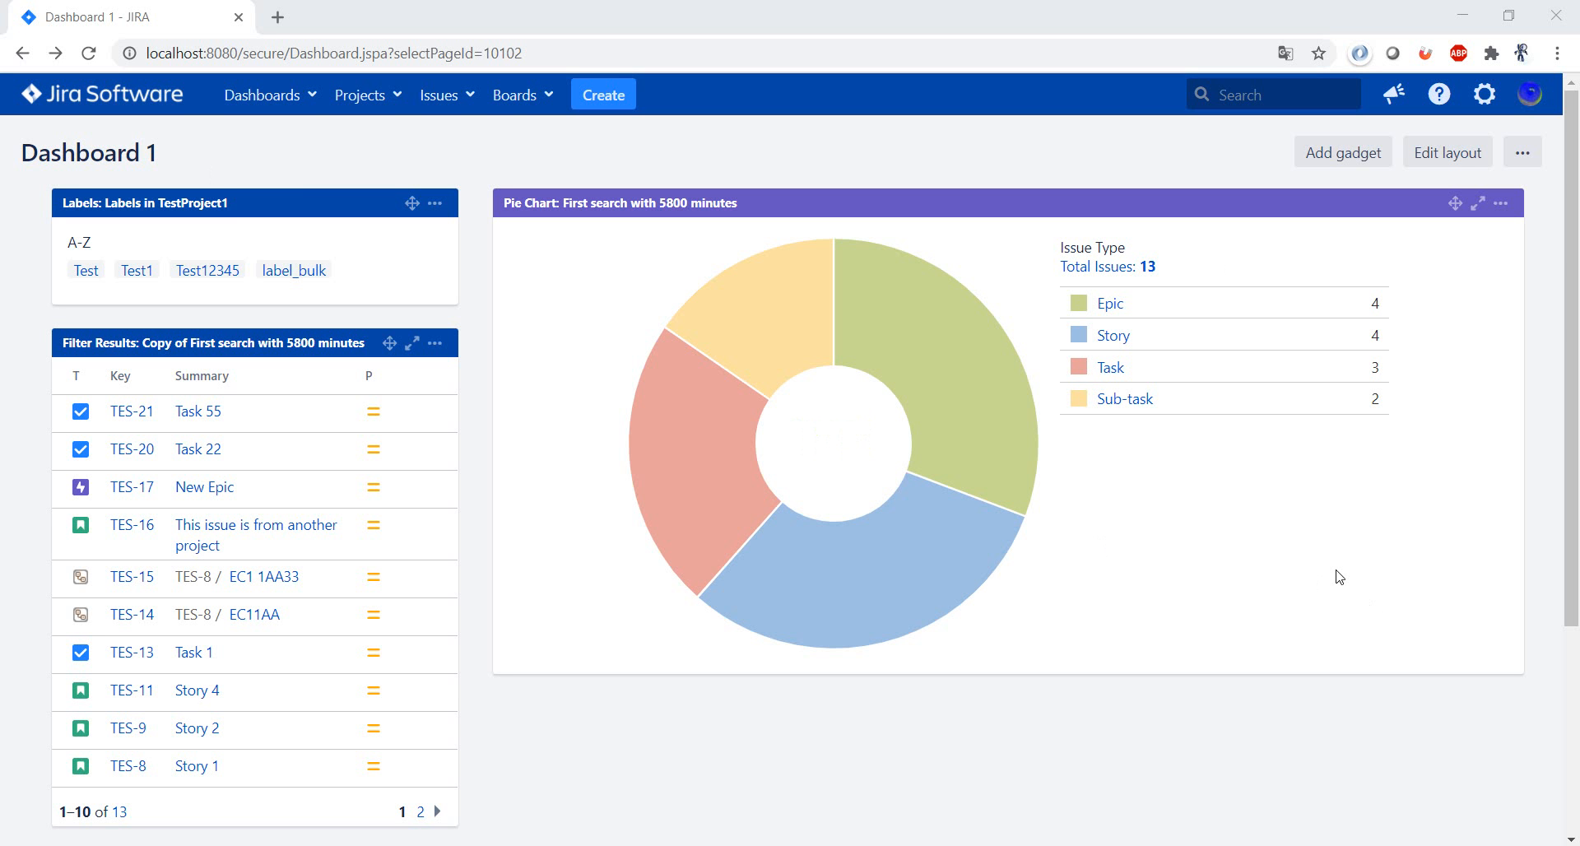
# Copy Dashboard 1 into a new dashboard named and described 'Dashboard 2'.
pyautogui.scroll(-3)
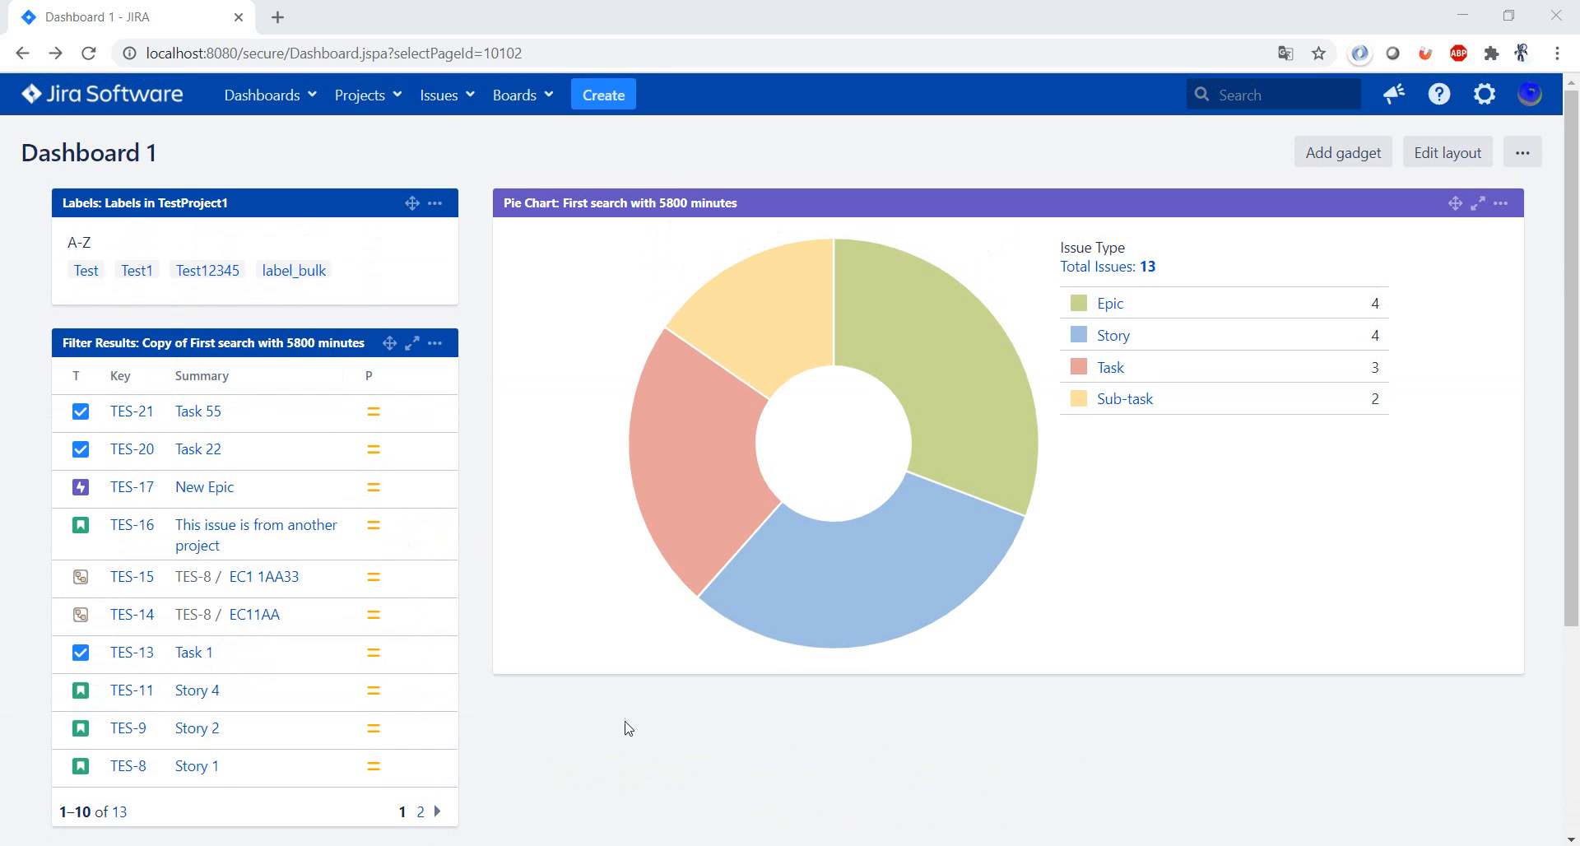
pyautogui.moveTo(1195, 627)
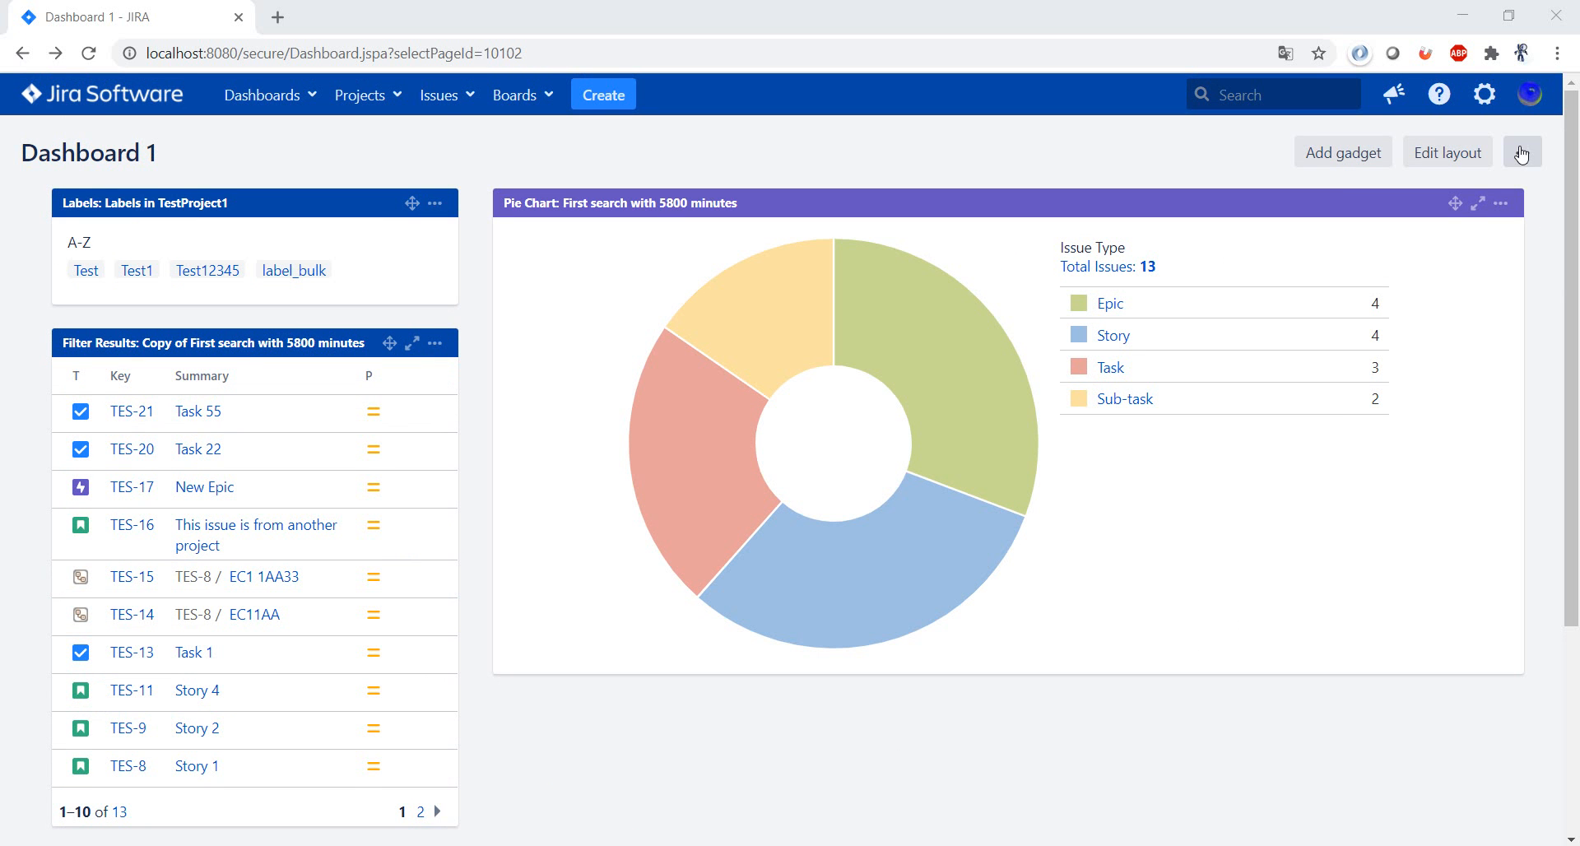
pyautogui.click(1521, 152)
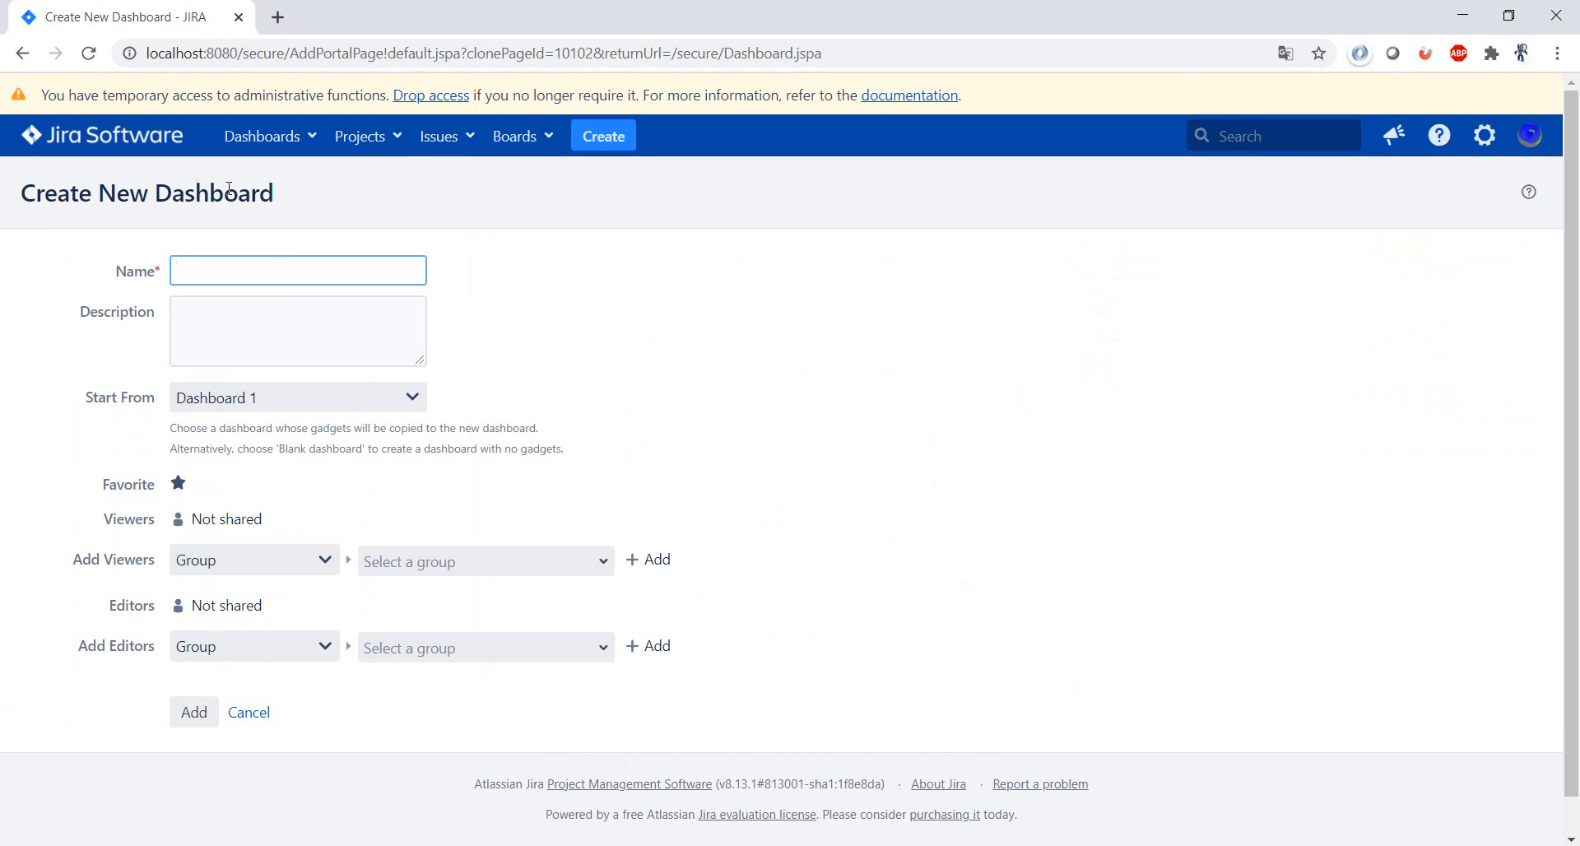
pyautogui.write('Dashboard 2')
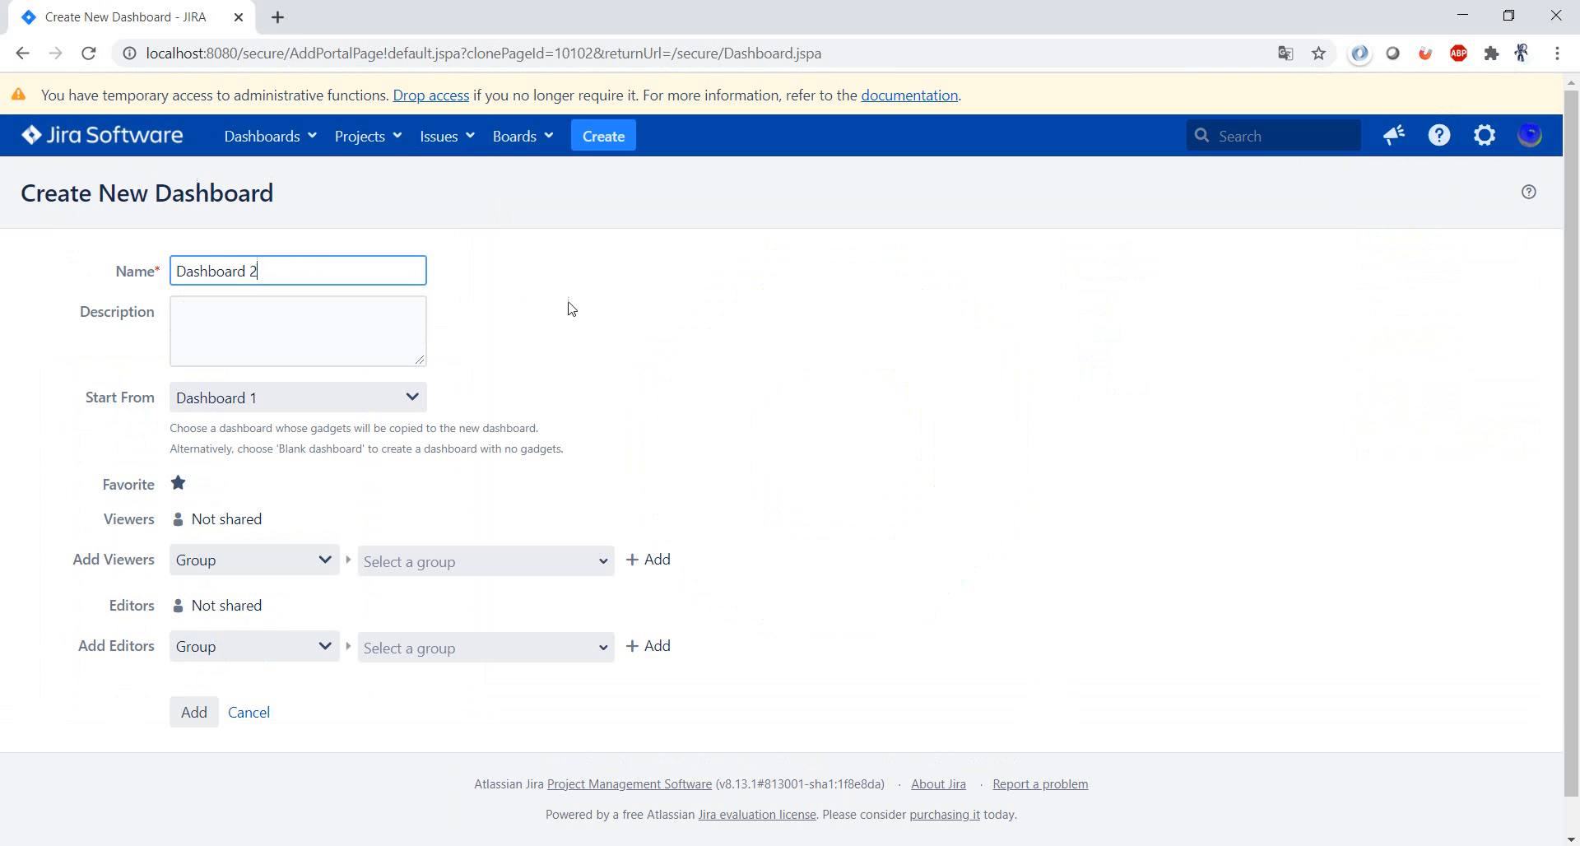
pyautogui.write('Dashboard 2')
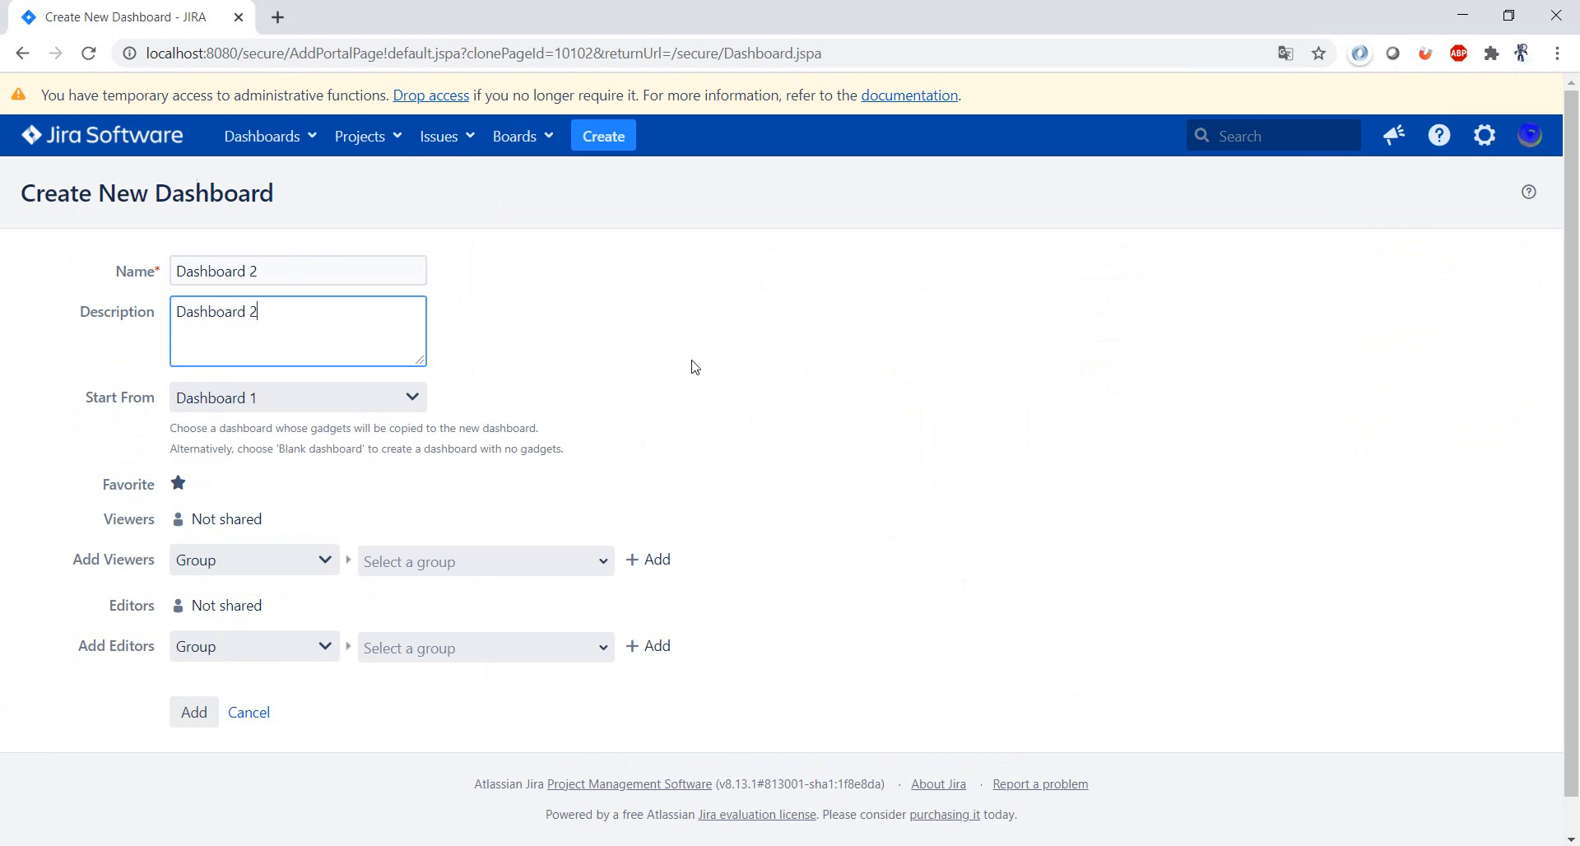
pyautogui.click(297, 397)
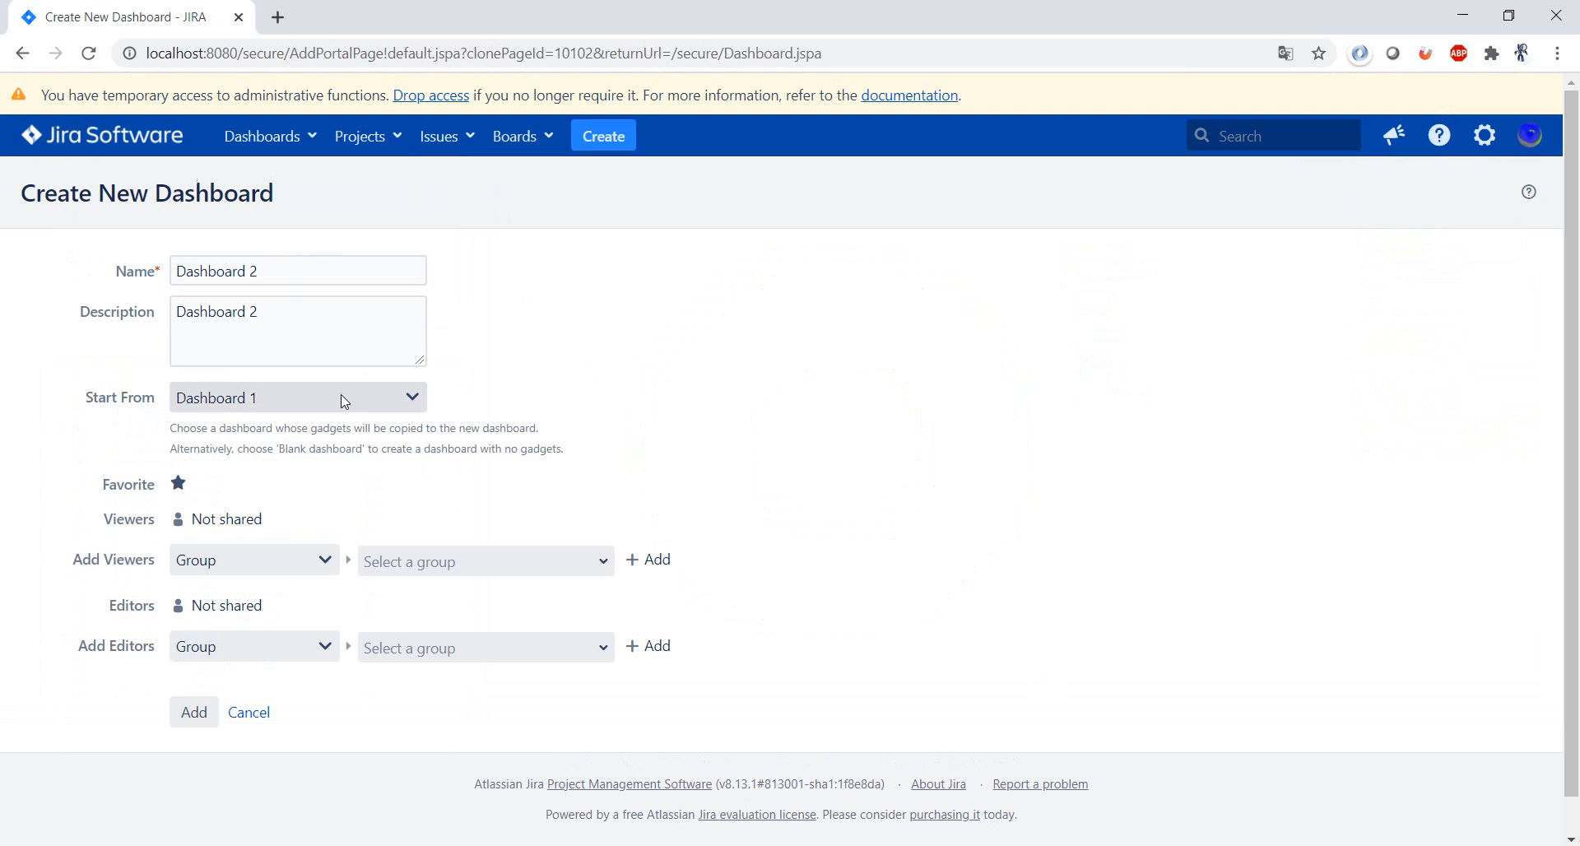
pyautogui.moveTo(348, 404)
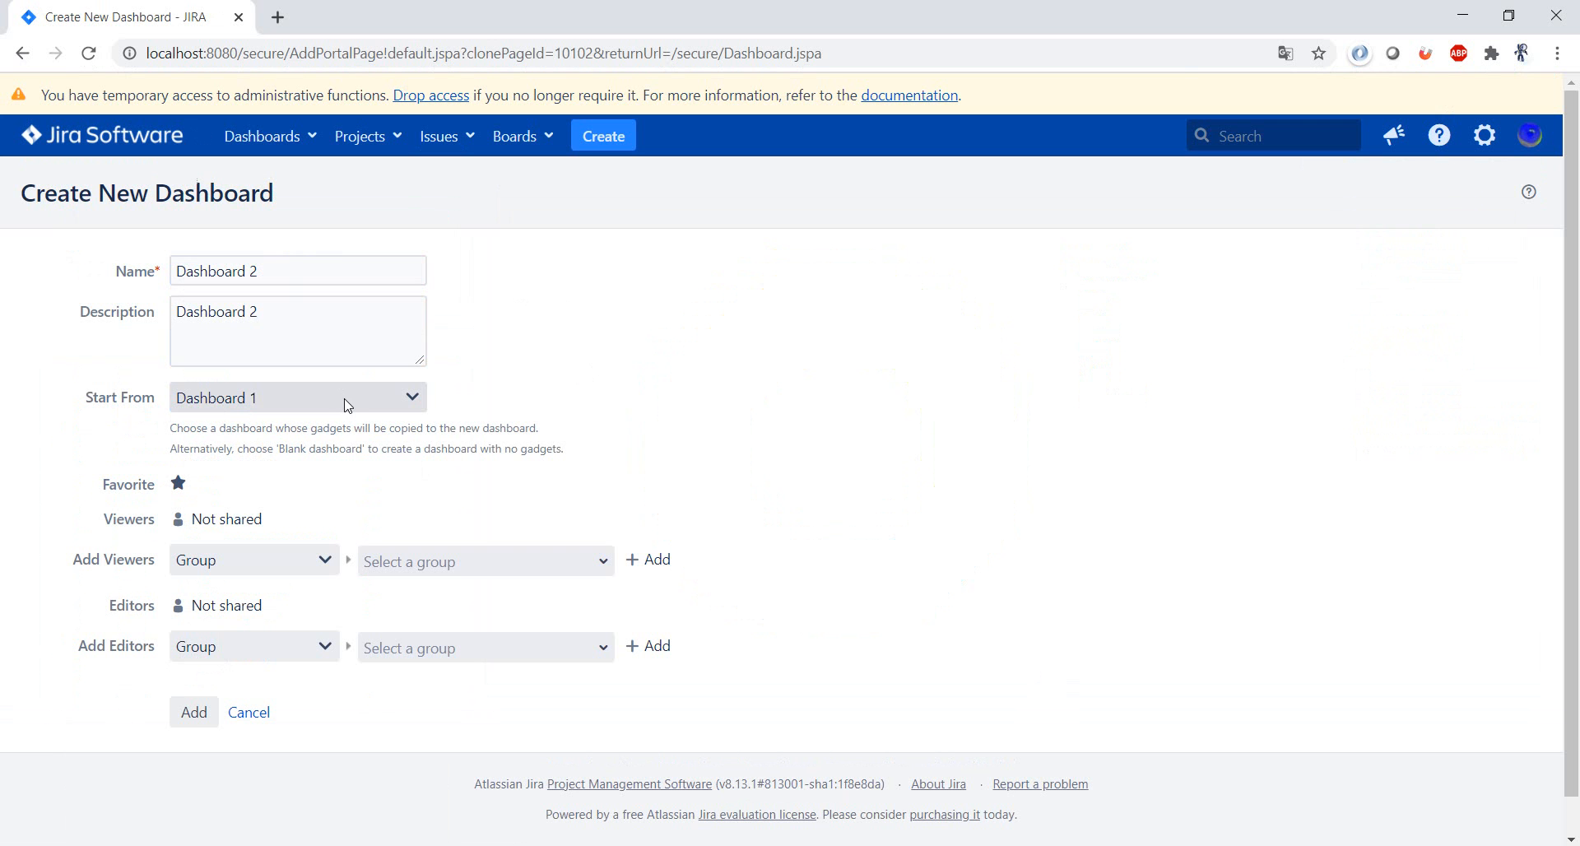
pyautogui.click(194, 713)
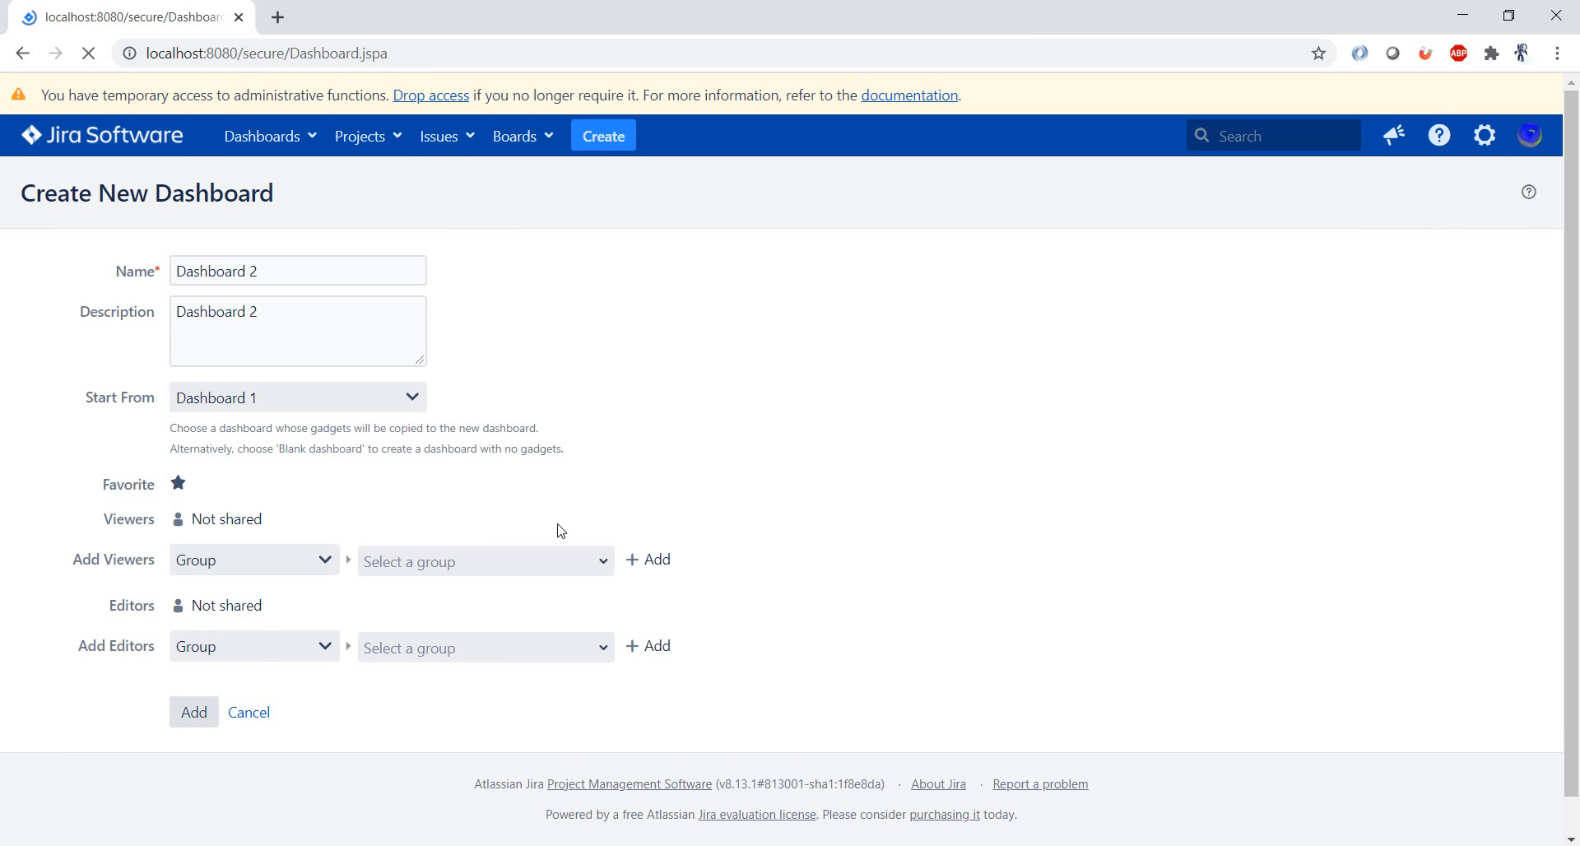
# Let Dashboard 2 load with its copied labels, filter results and pie chart gadgets.
pyautogui.click(194, 712)
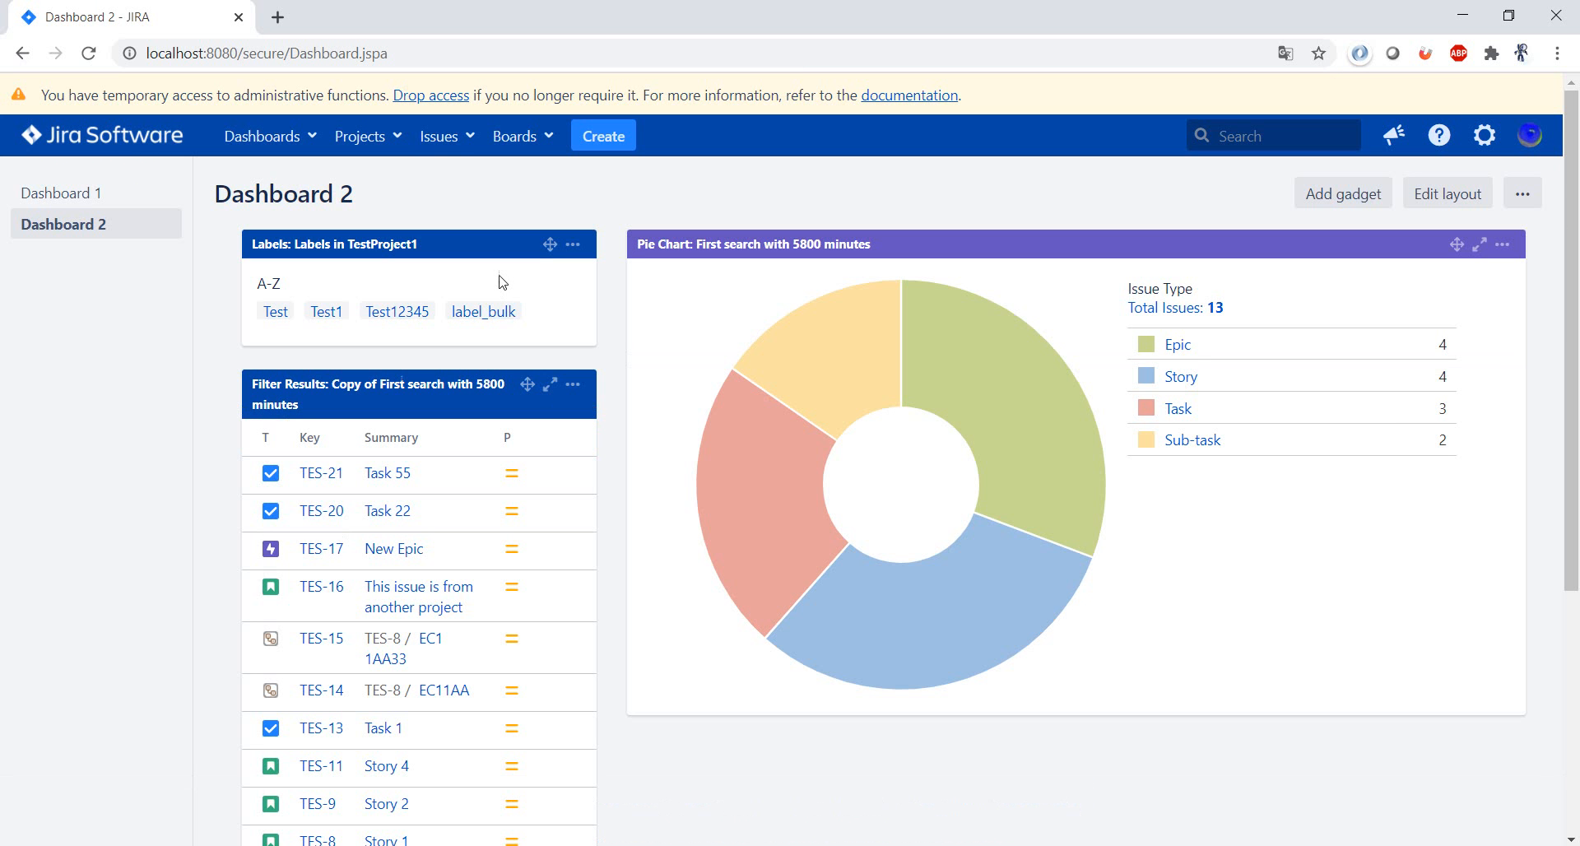
pyautogui.moveTo(231, 178)
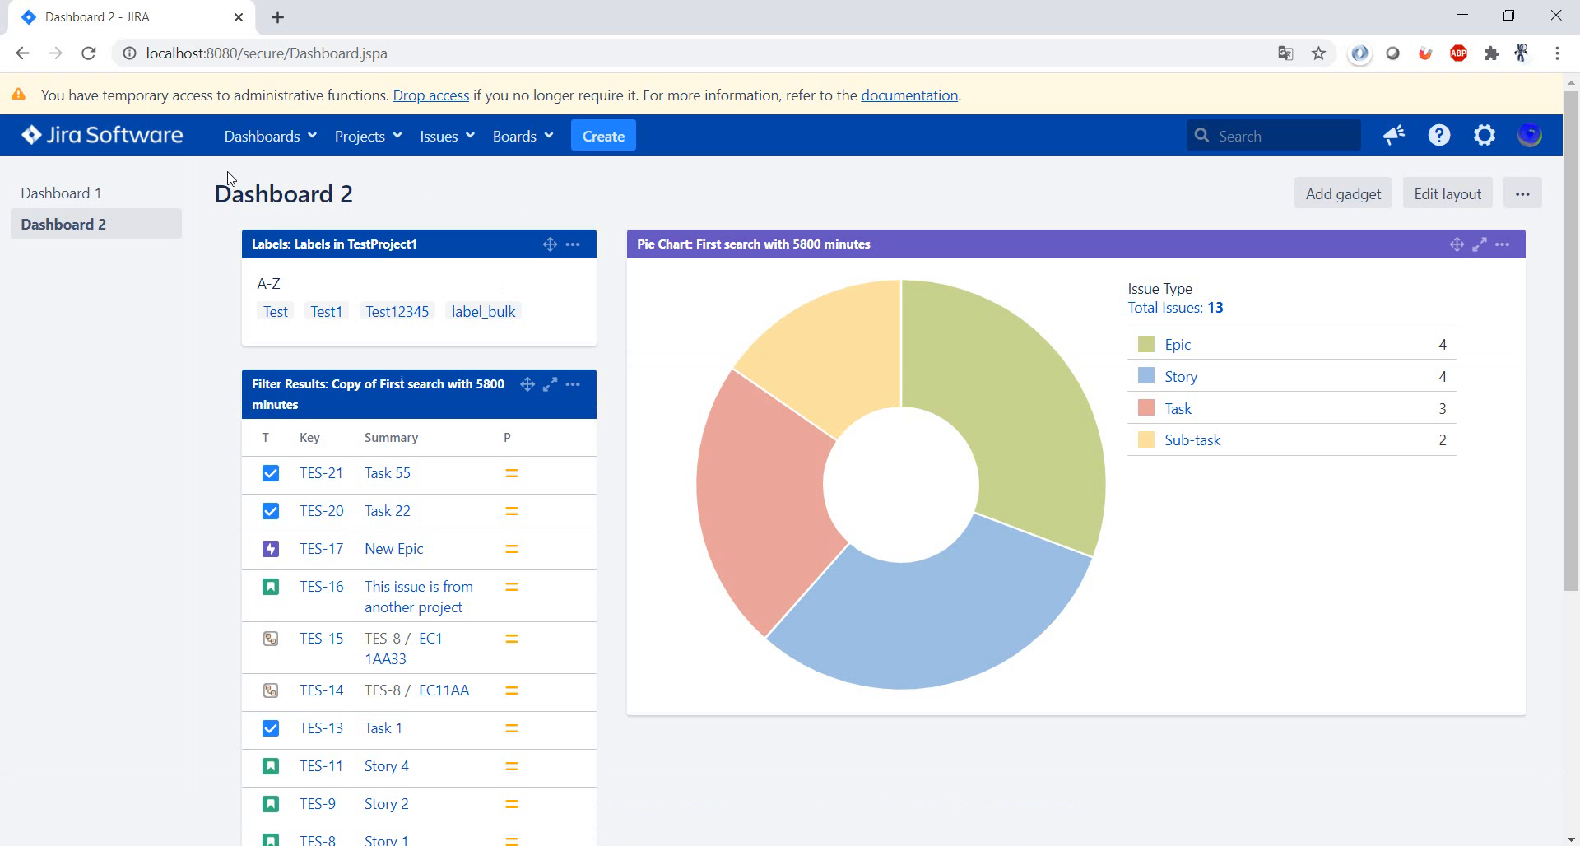
pyautogui.moveTo(540, 273)
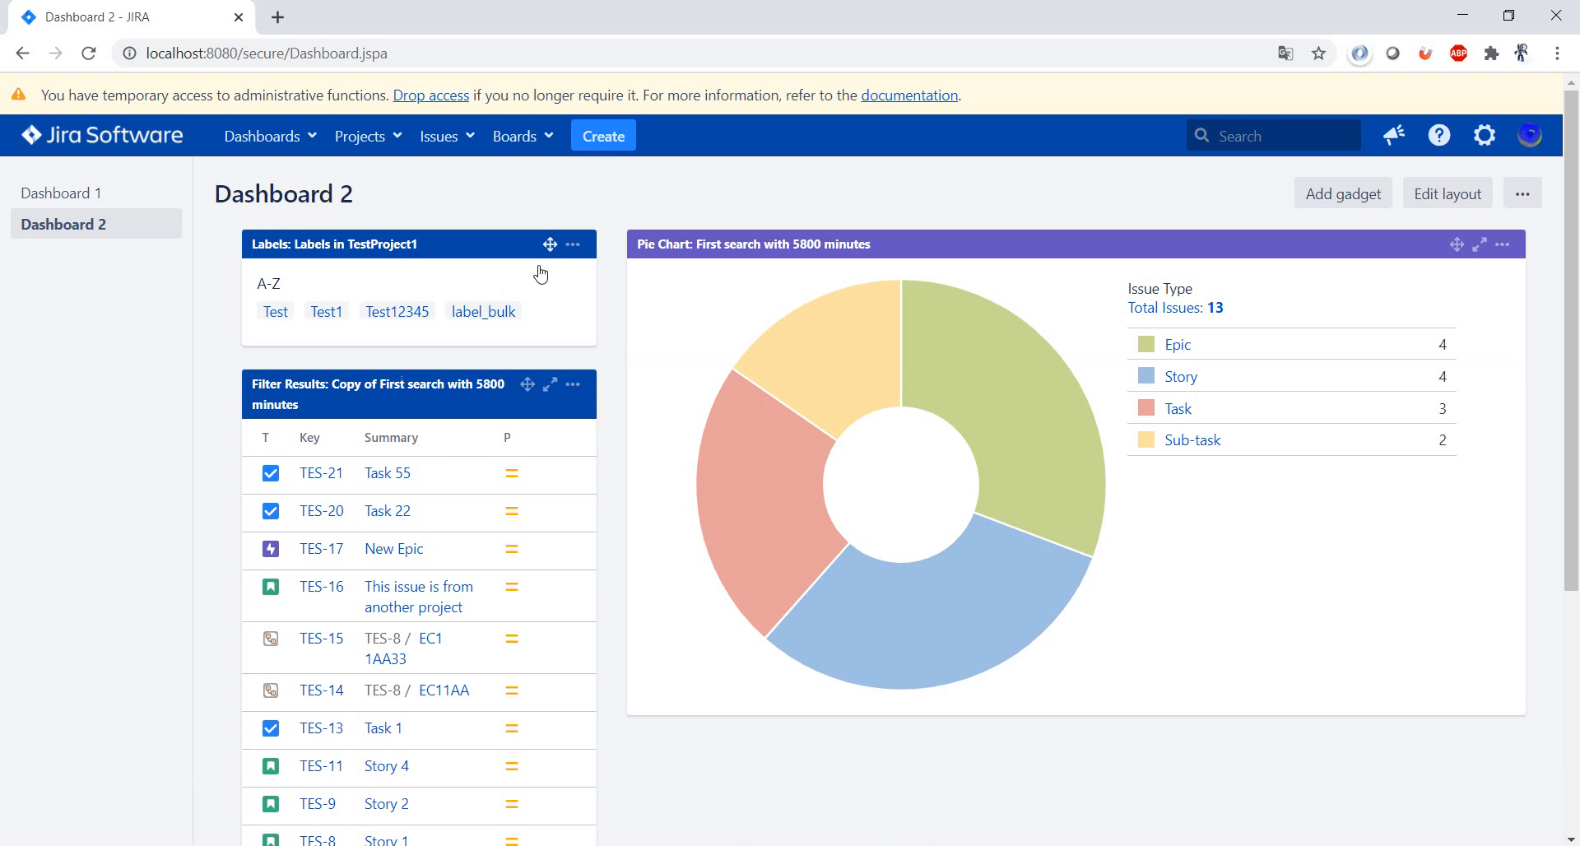
pyautogui.moveTo(314, 241)
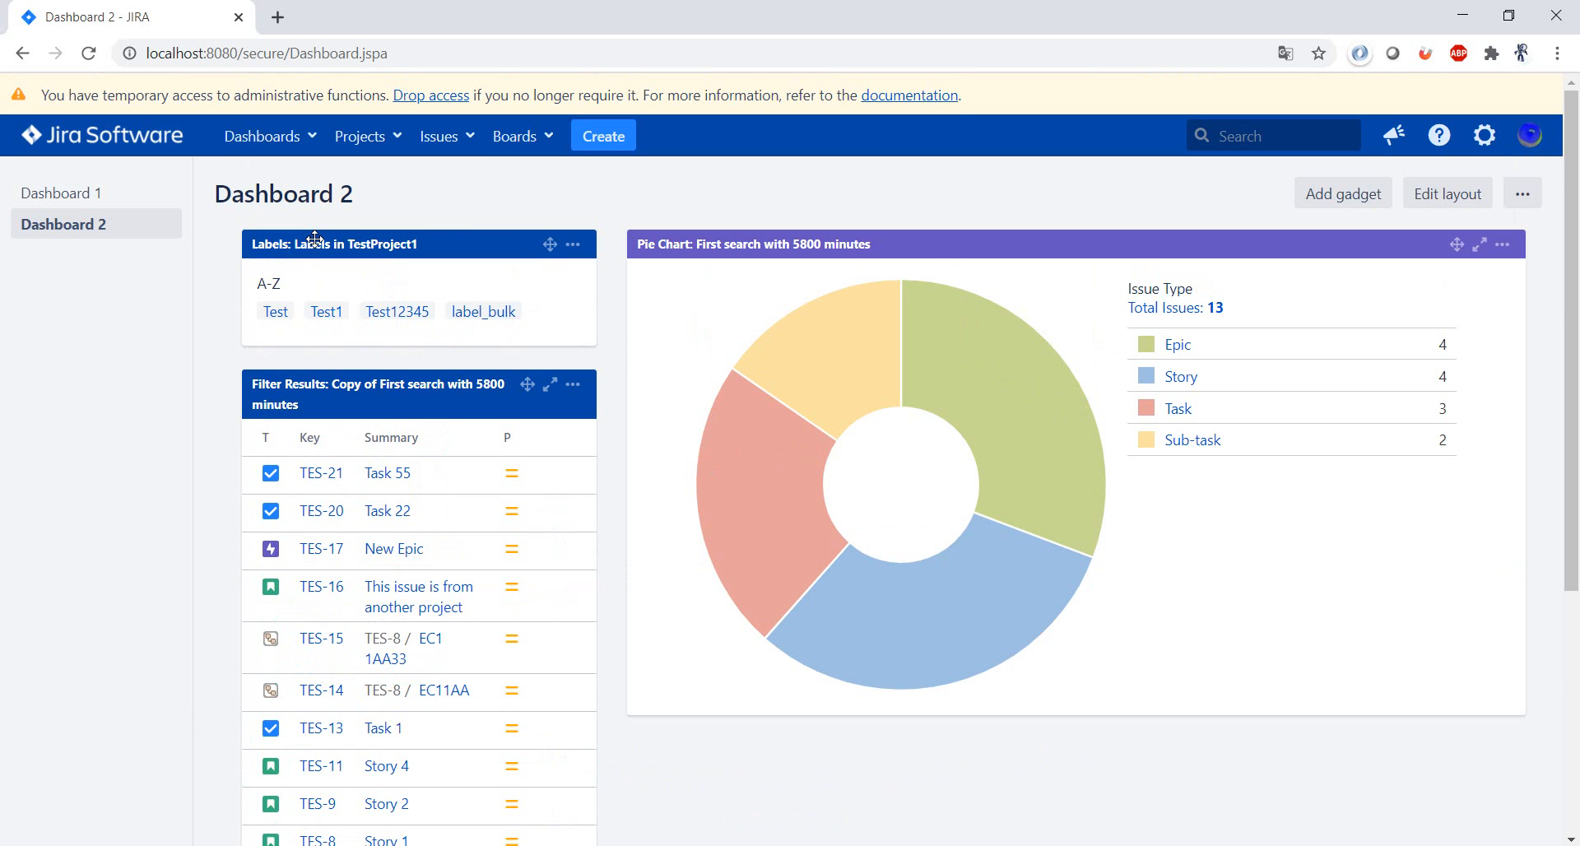
pyautogui.moveTo(444, 143)
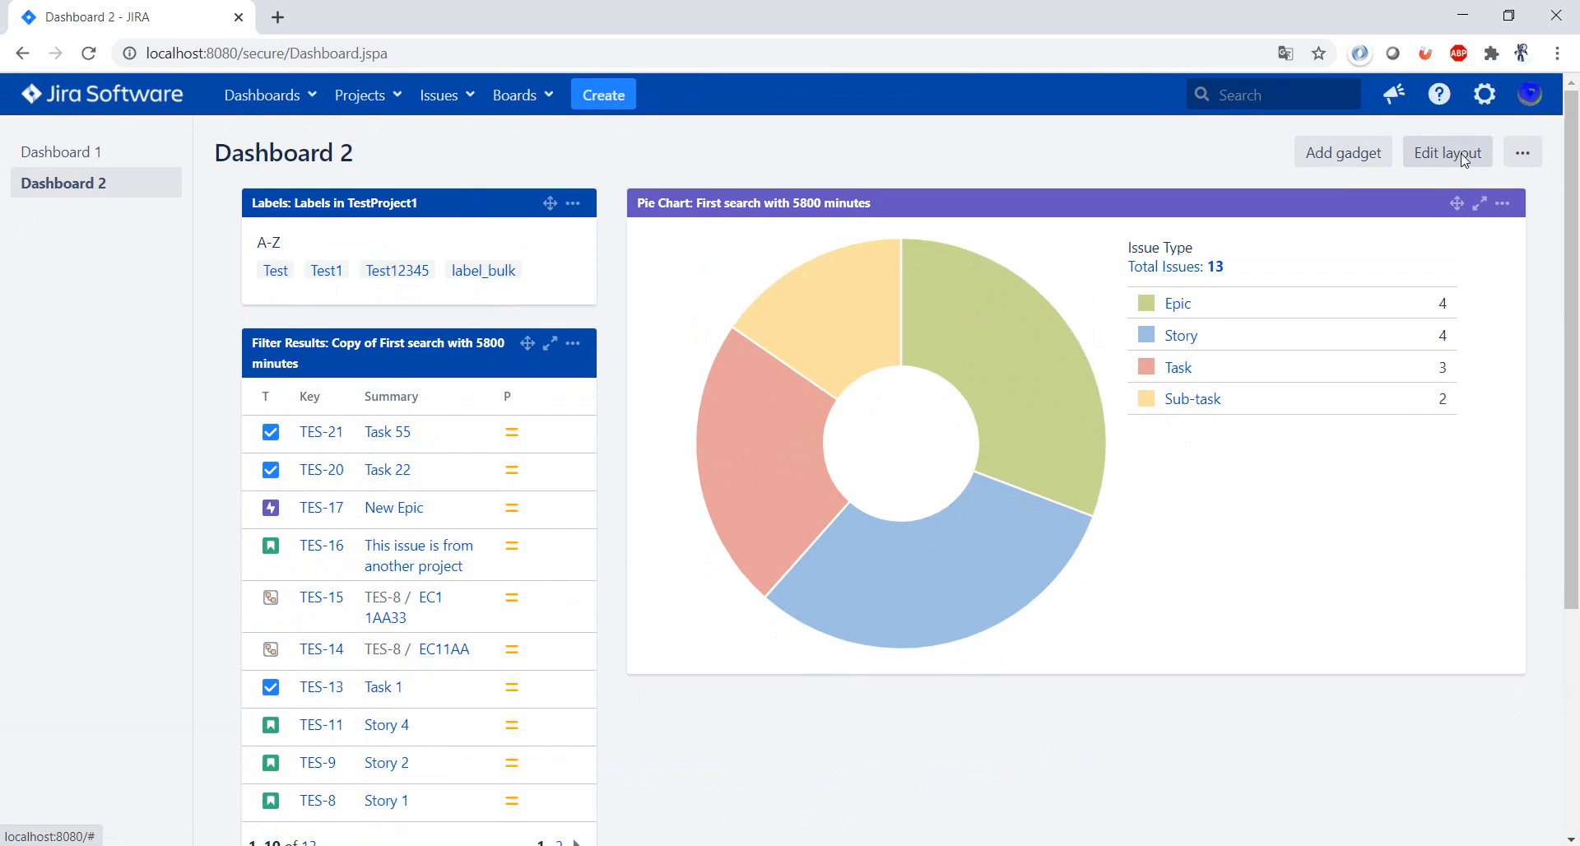
pyautogui.moveTo(1508, 170)
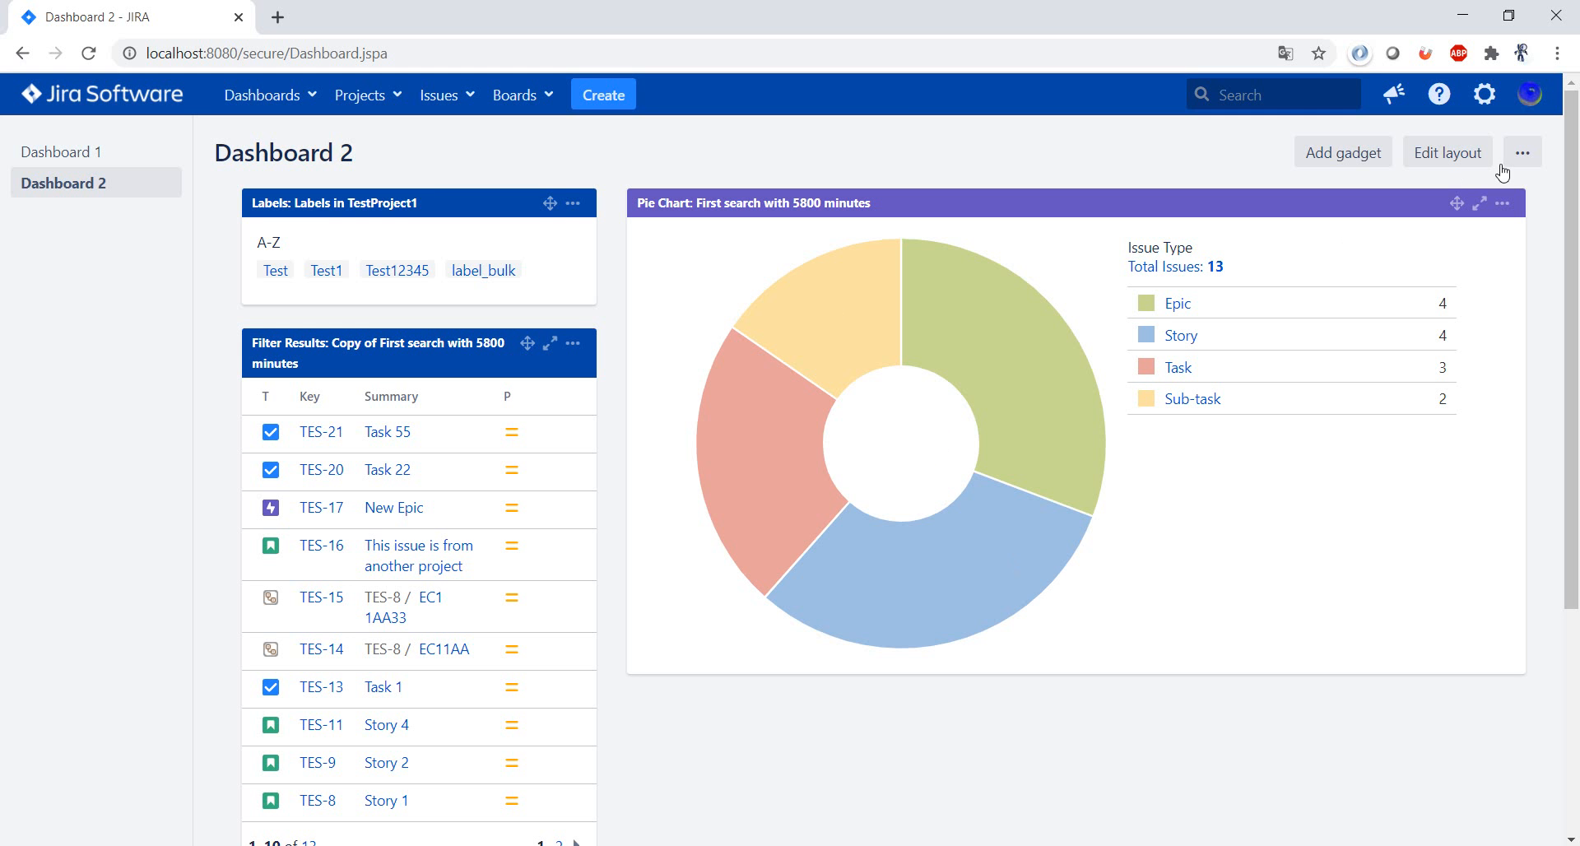
# Delete the Labels and Favorite Filters gadgets from Dashboard 2, confirming the removal.
pyautogui.click(573, 203)
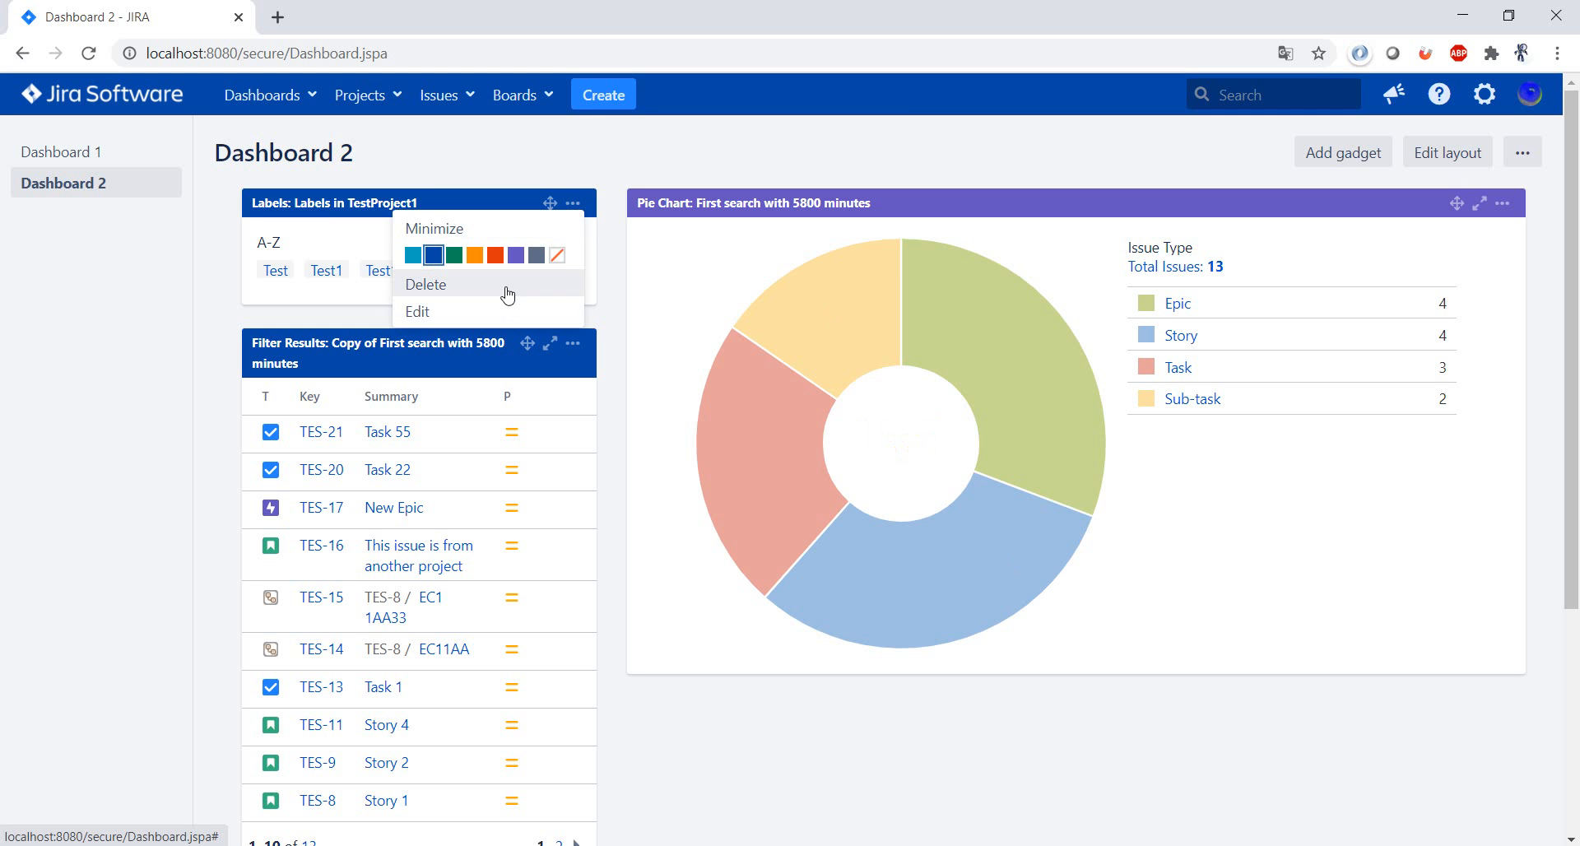
pyautogui.click(424, 284)
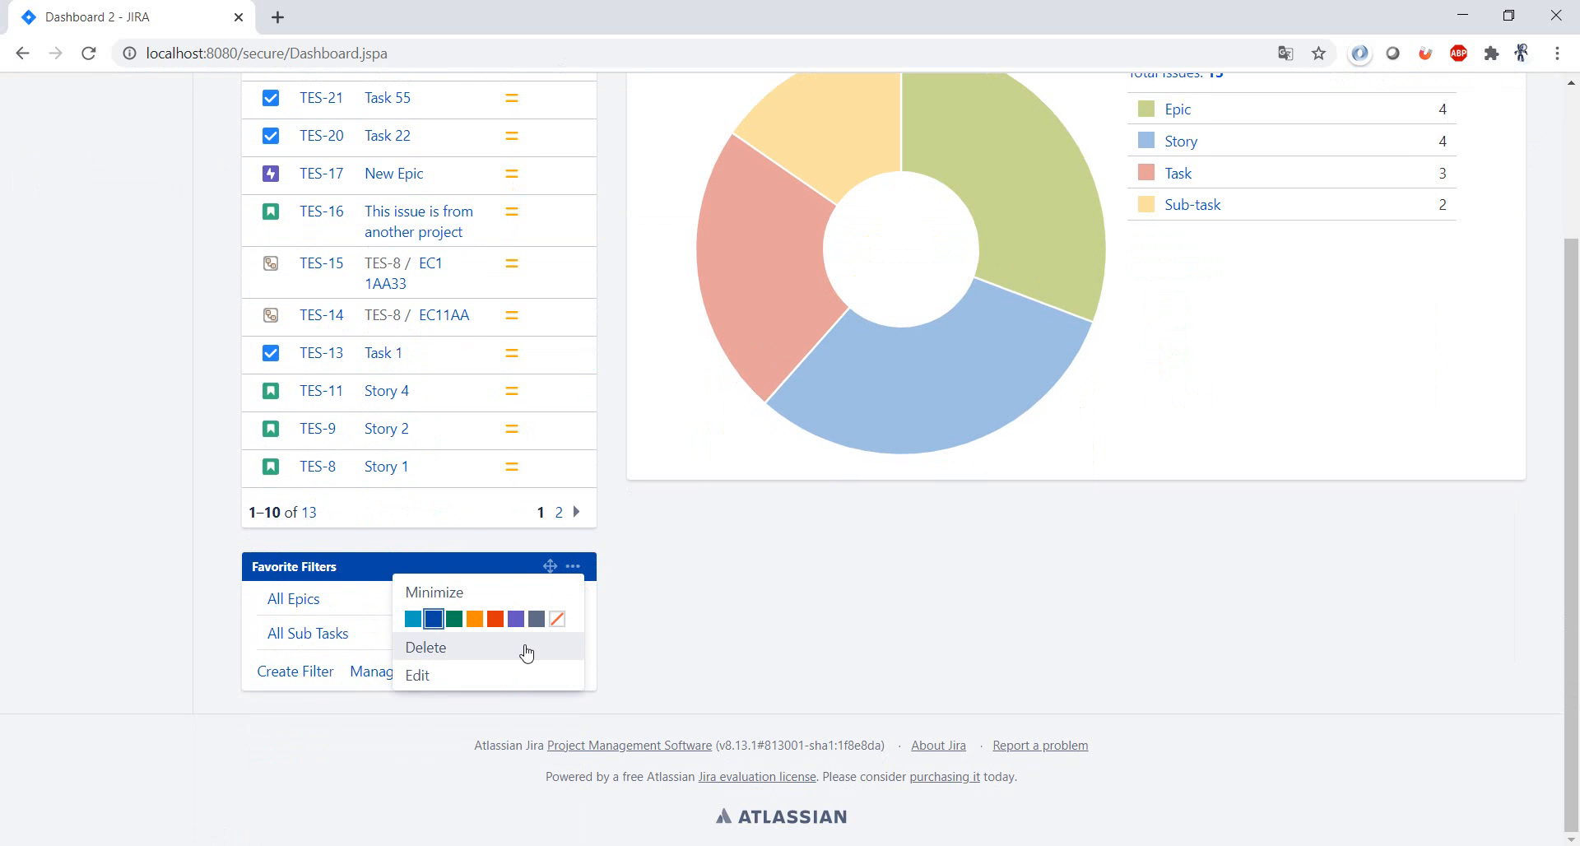
pyautogui.click(426, 647)
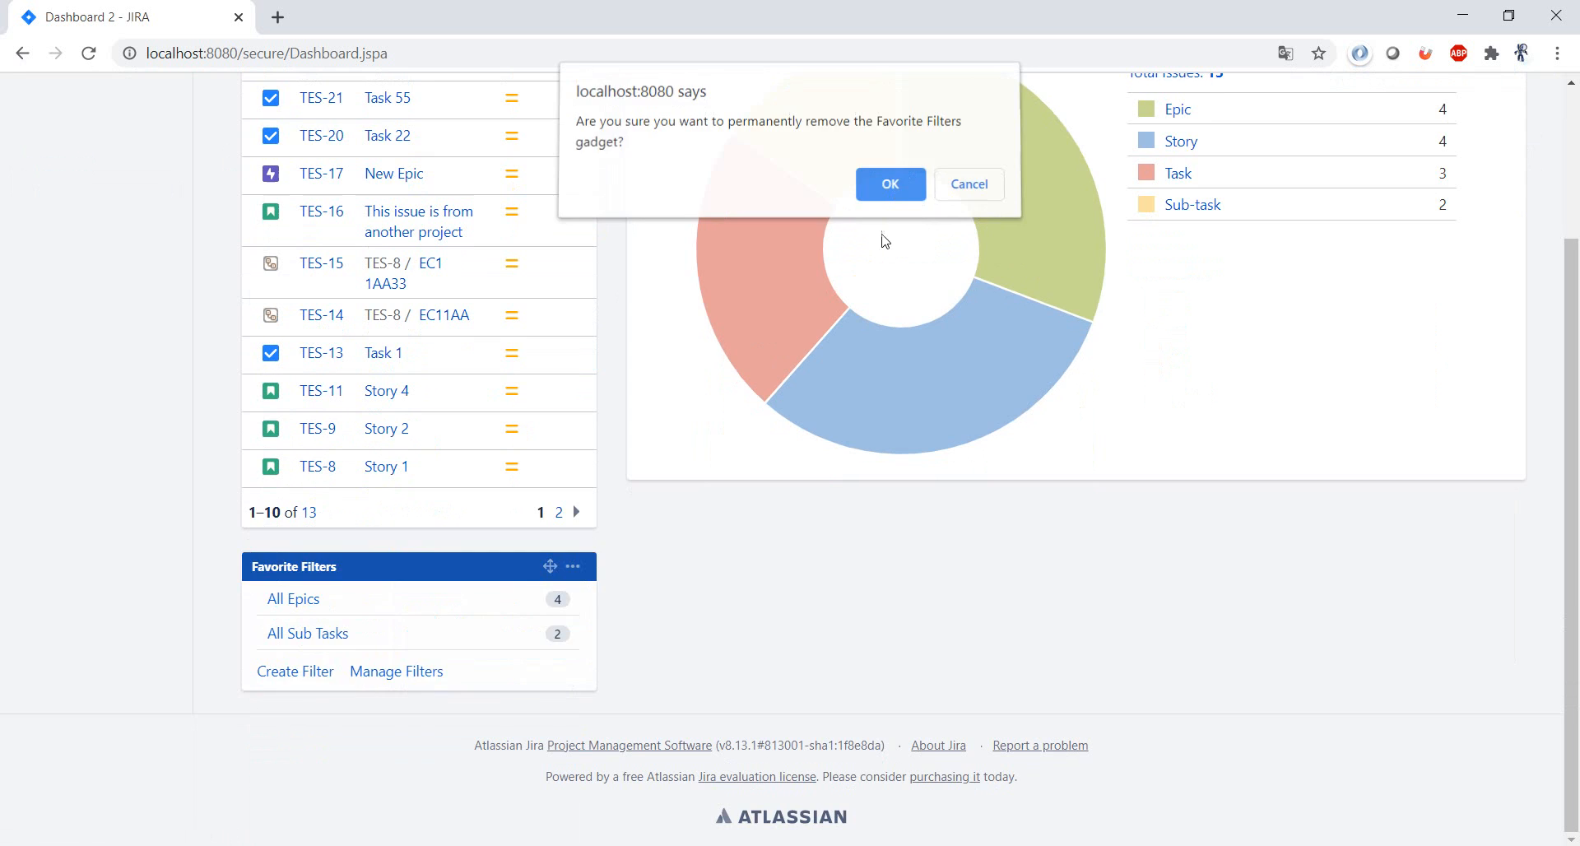
pyautogui.click(890, 184)
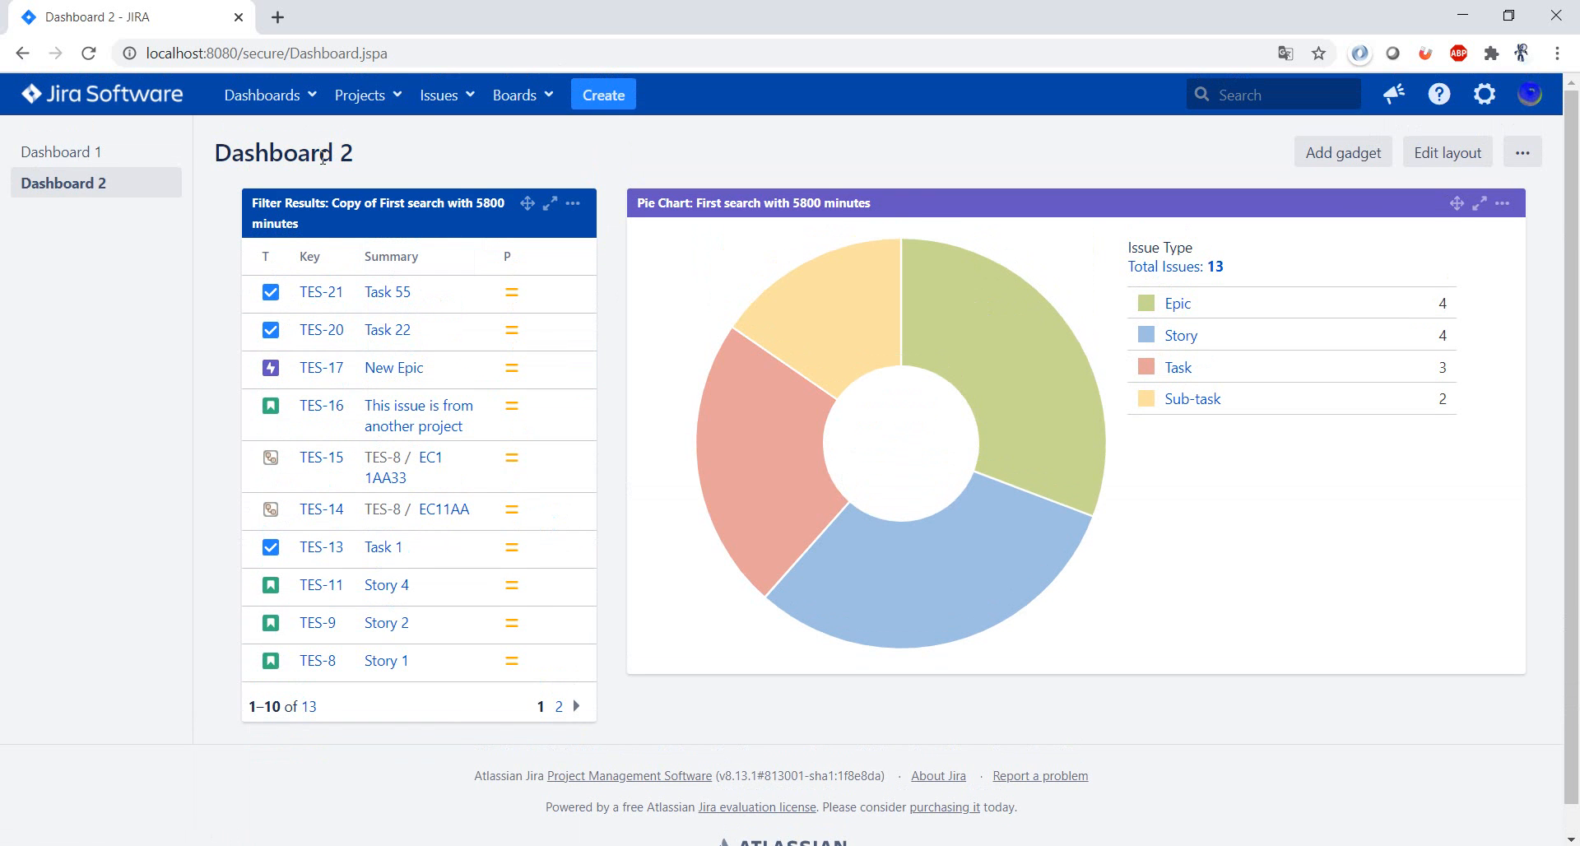
# Switch between Dashboard 1 and Dashboard 2 to compare their remaining gadgets.
pyautogui.click(61, 152)
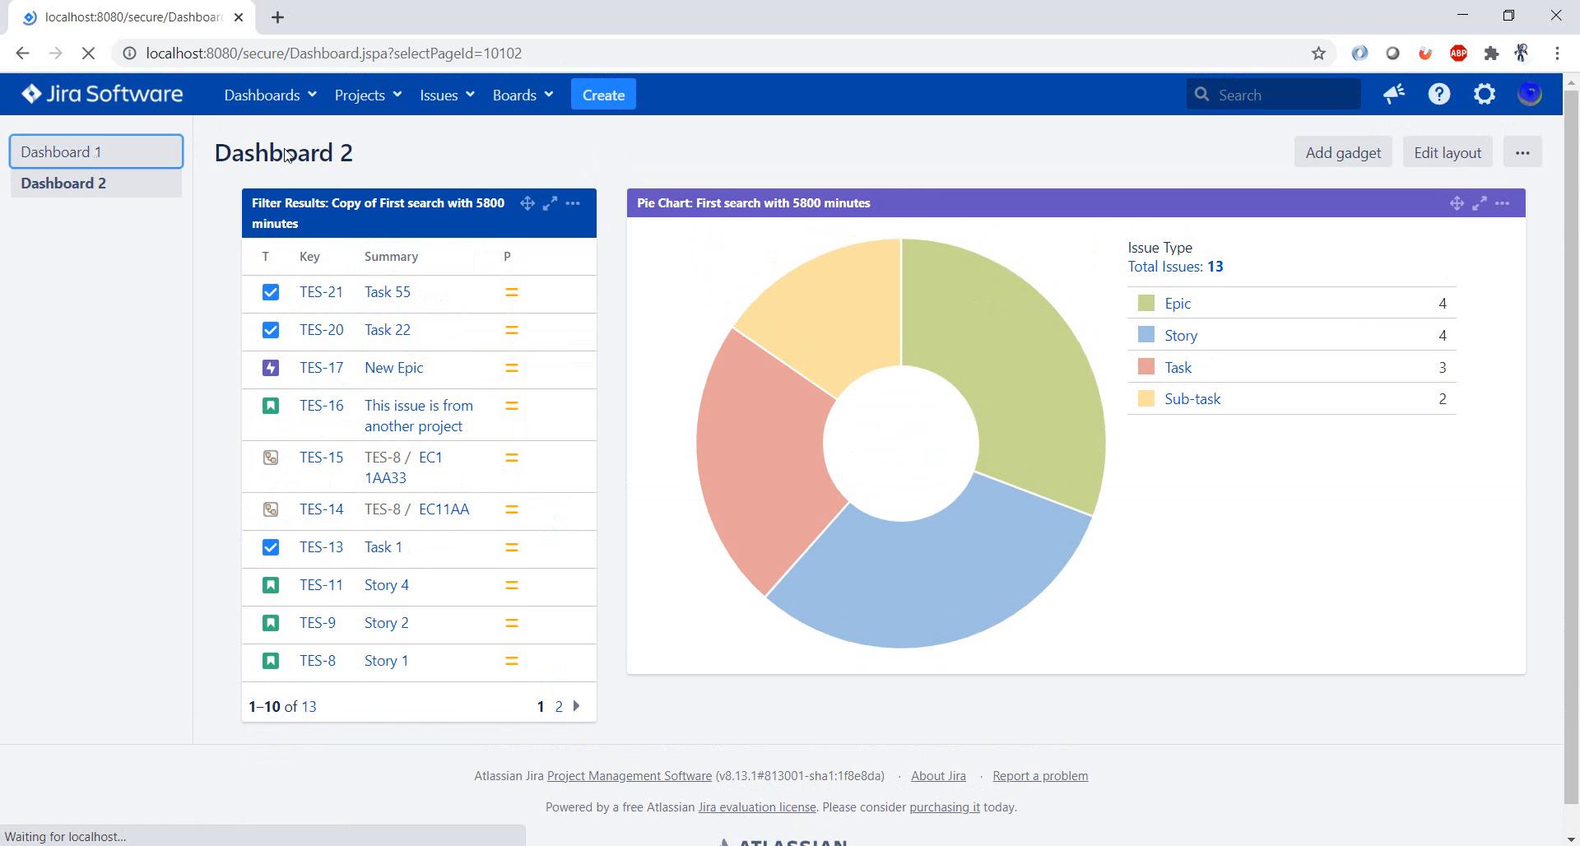
pyautogui.click(63, 152)
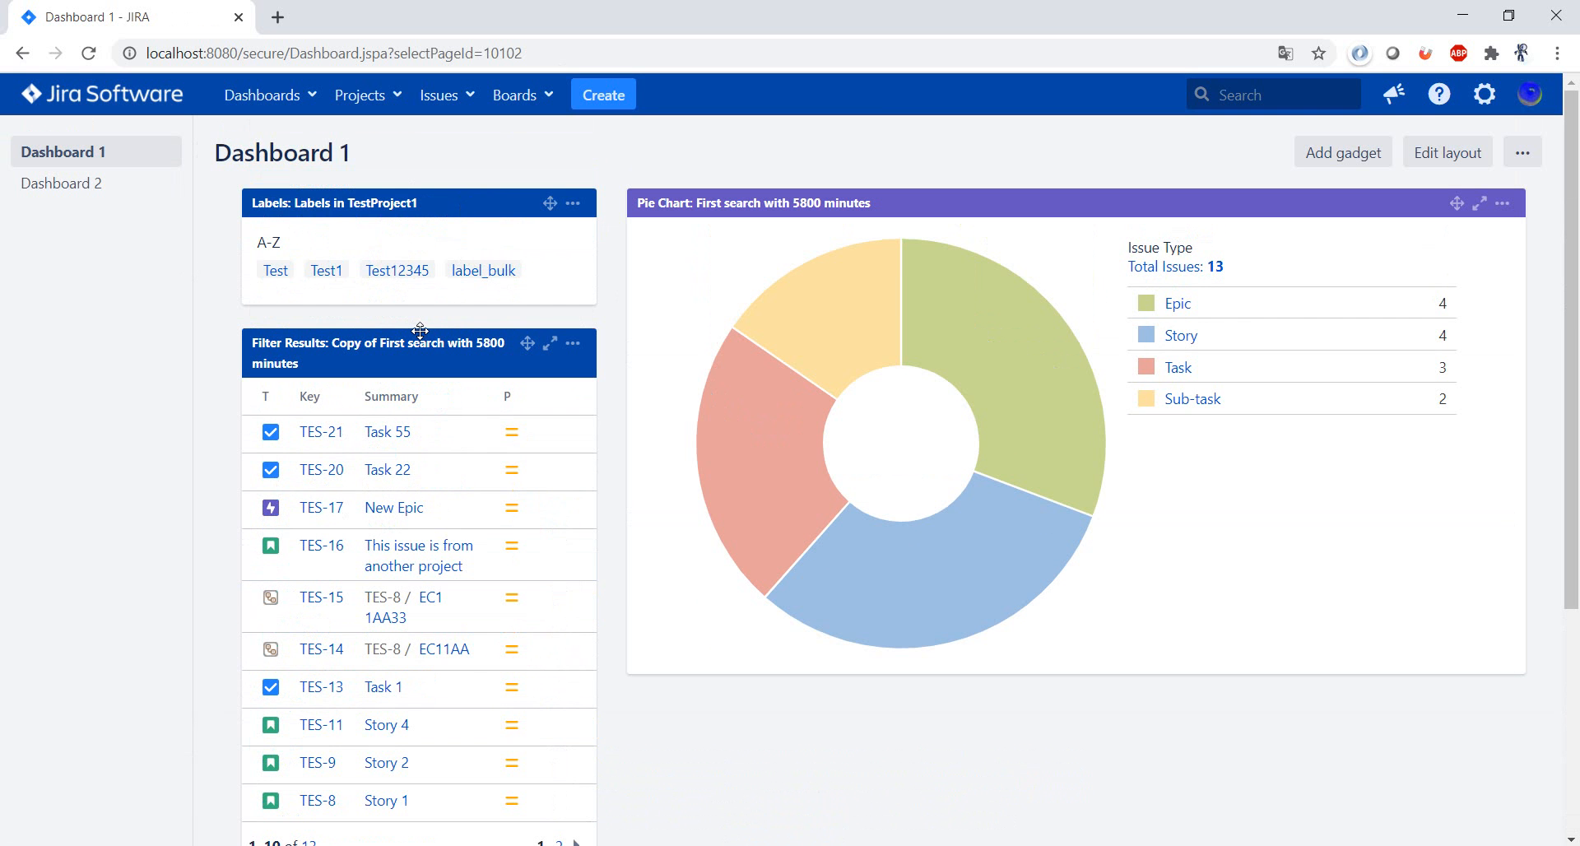
pyautogui.moveTo(282, 142)
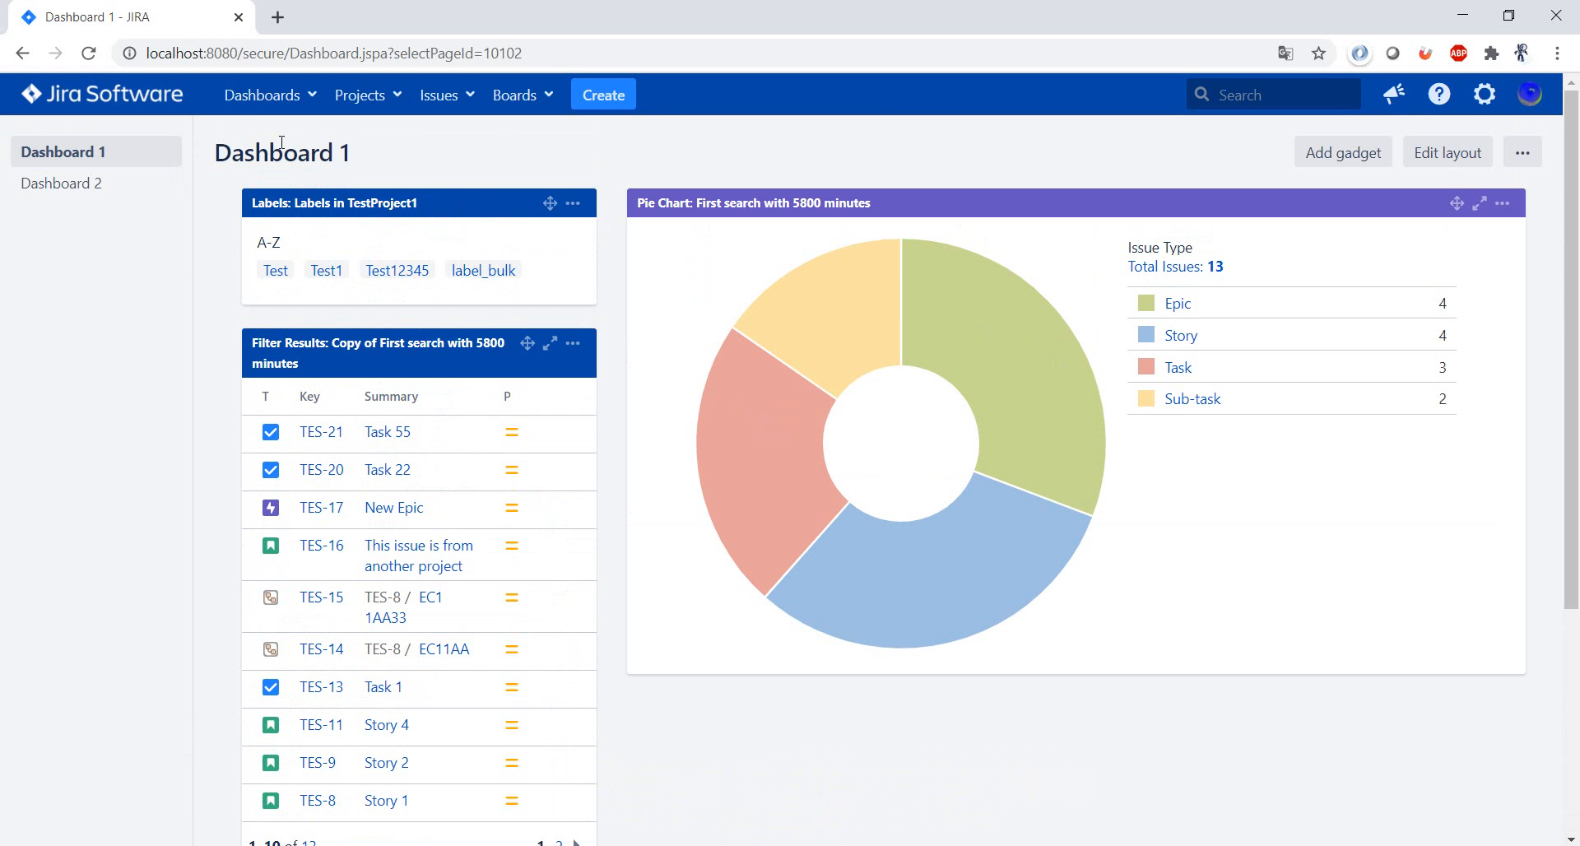
pyautogui.click(61, 182)
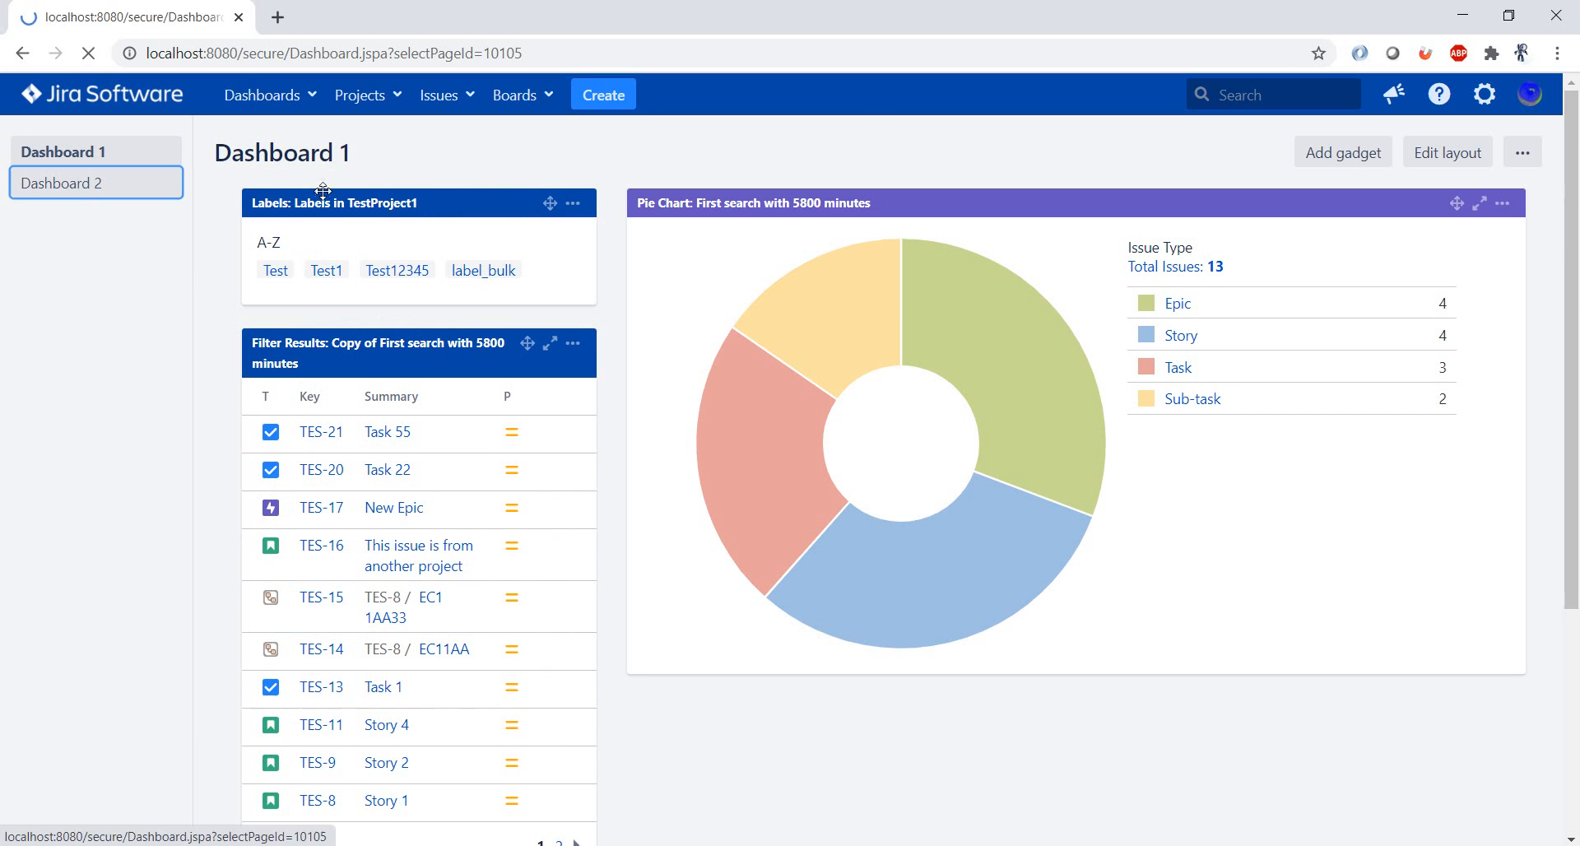
pyautogui.click(62, 183)
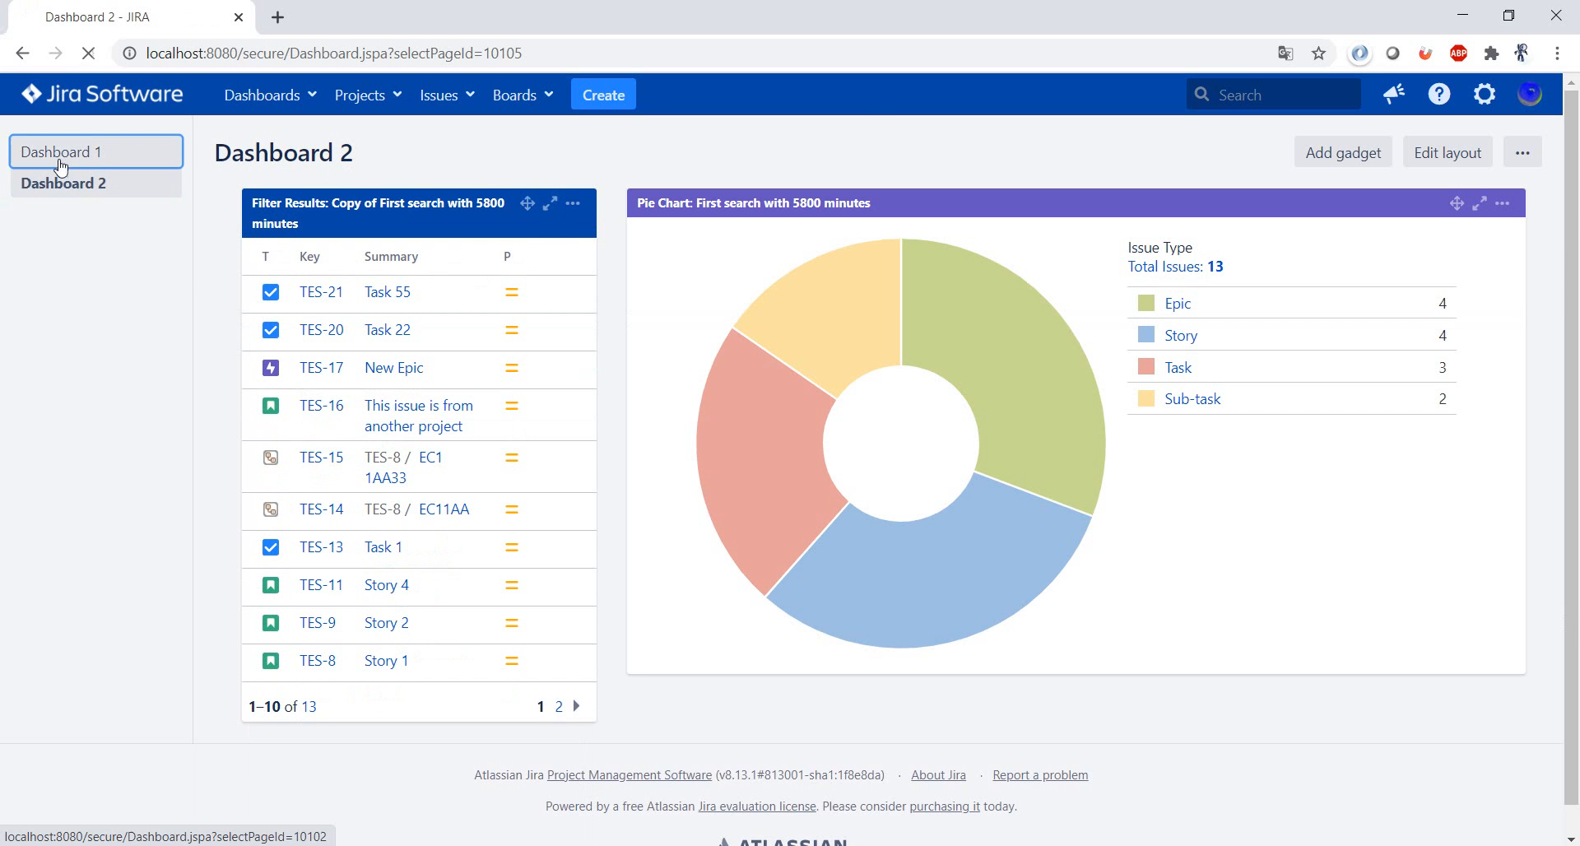
pyautogui.click(61, 151)
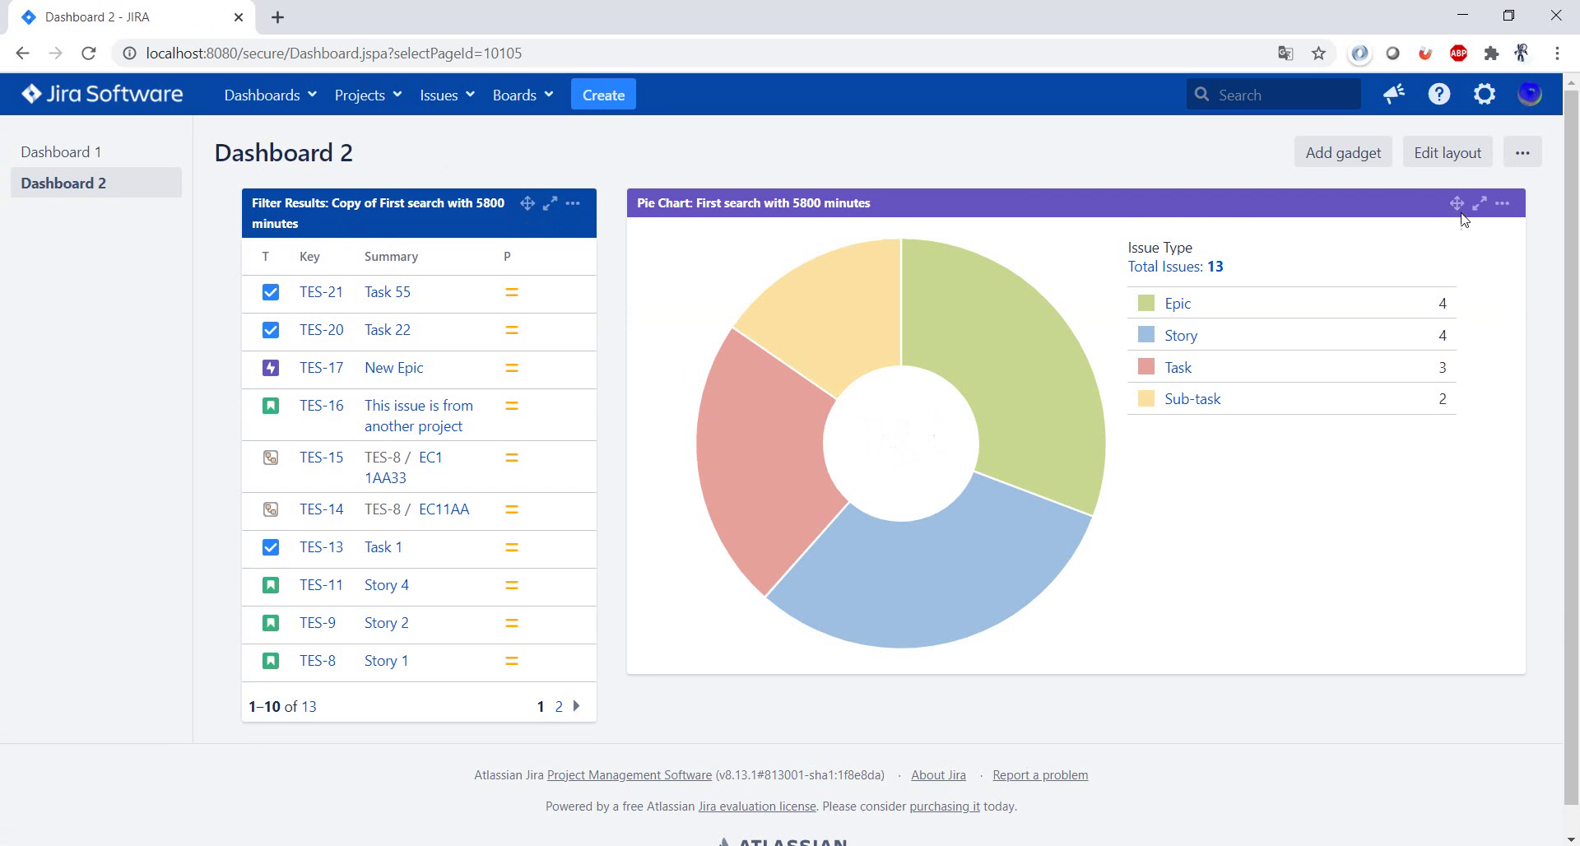
# Add a Bubble Chart gadget for TestProject1 to Dashboard 2 from the gadget picker.
pyautogui.click(1343, 153)
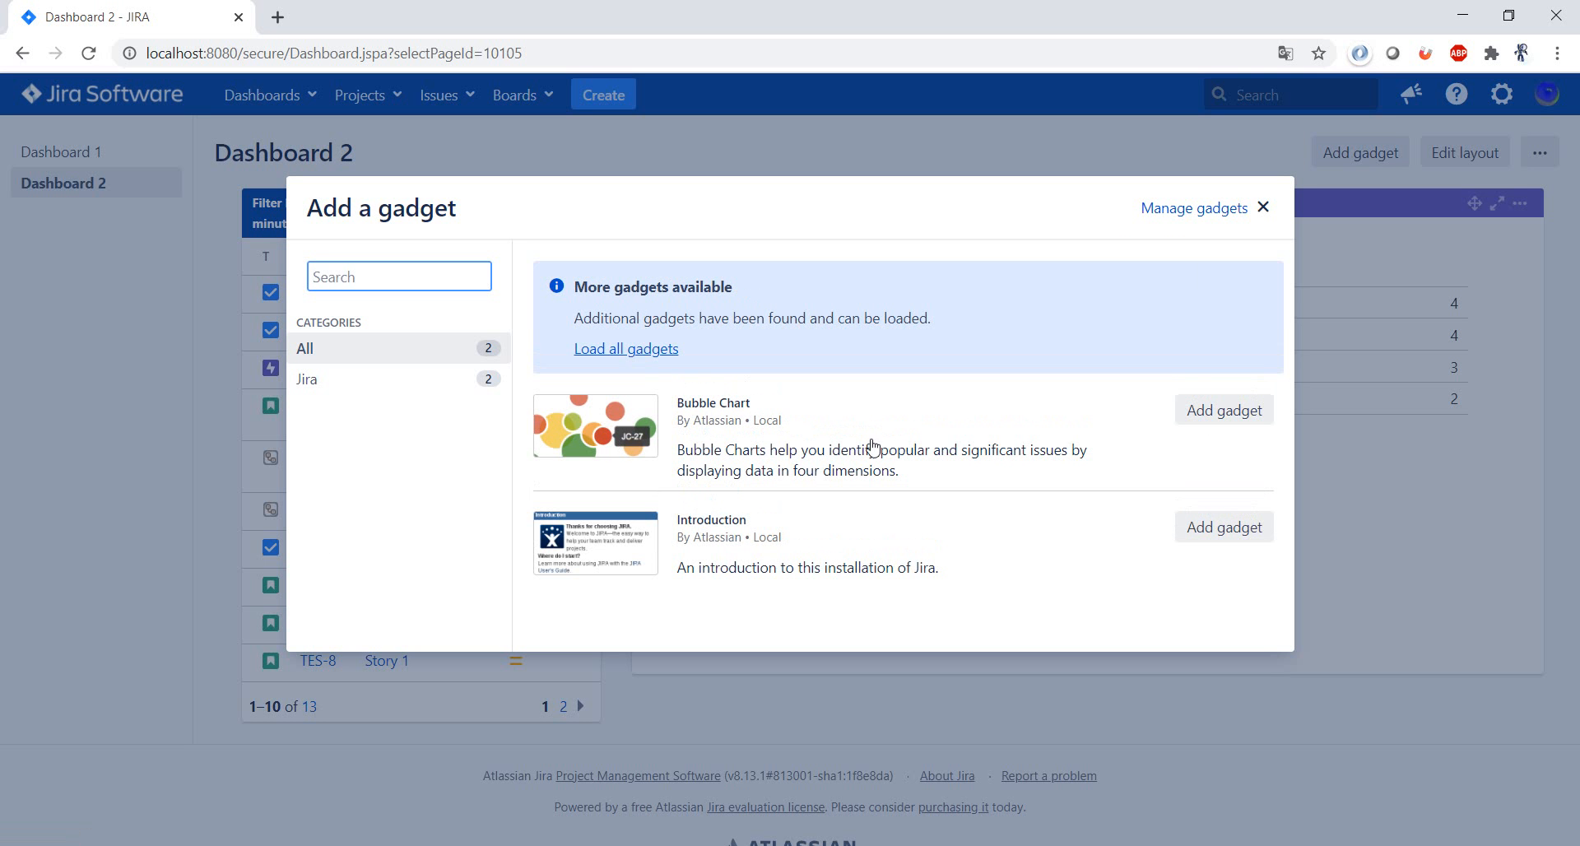
pyautogui.click(1224, 409)
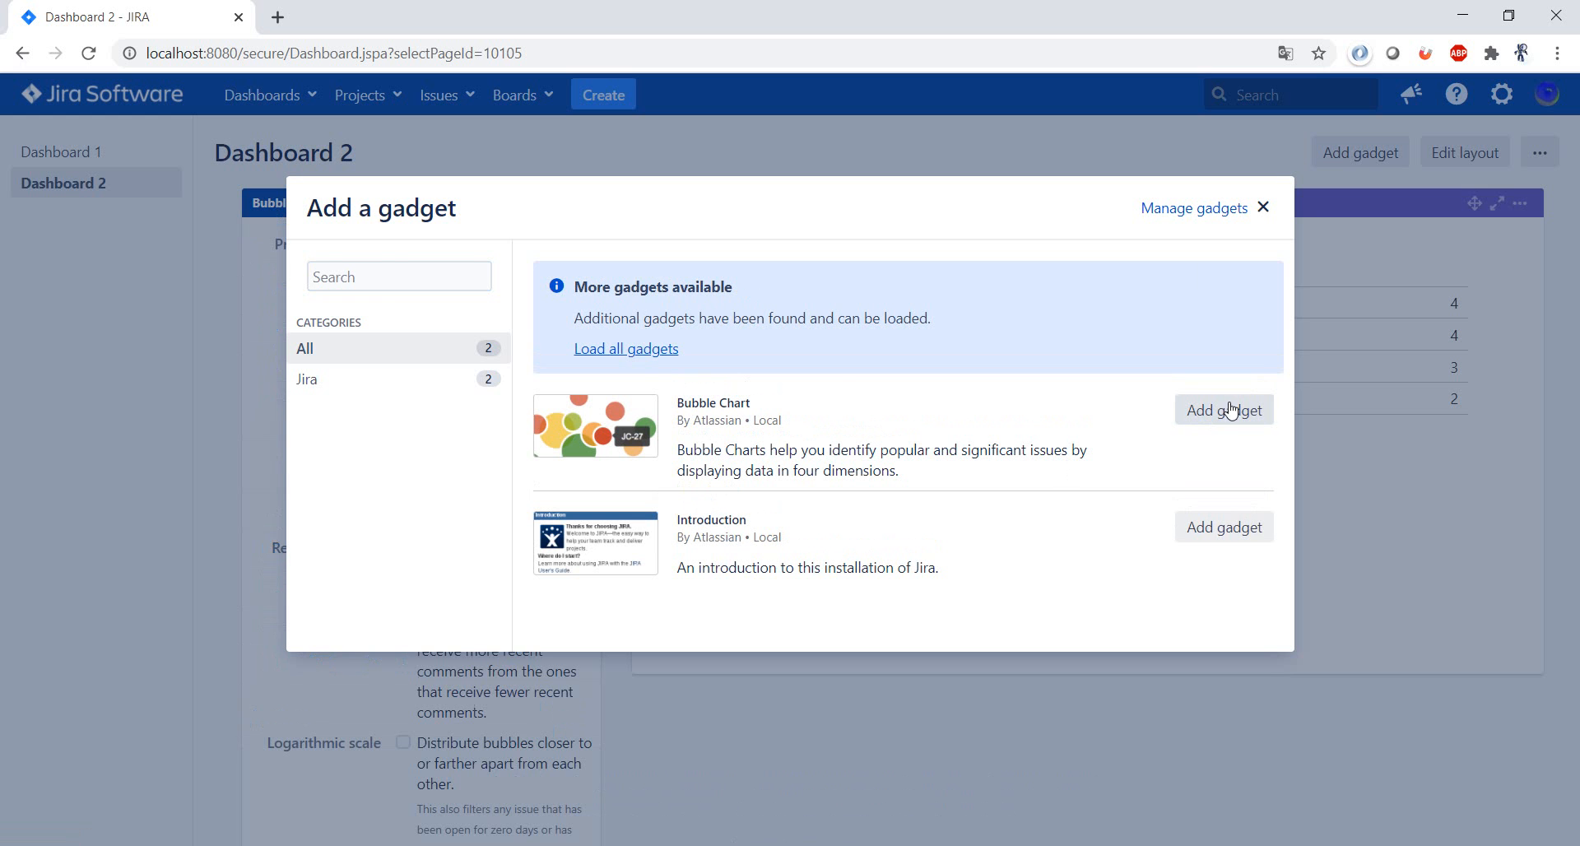
pyautogui.moveTo(1264, 212)
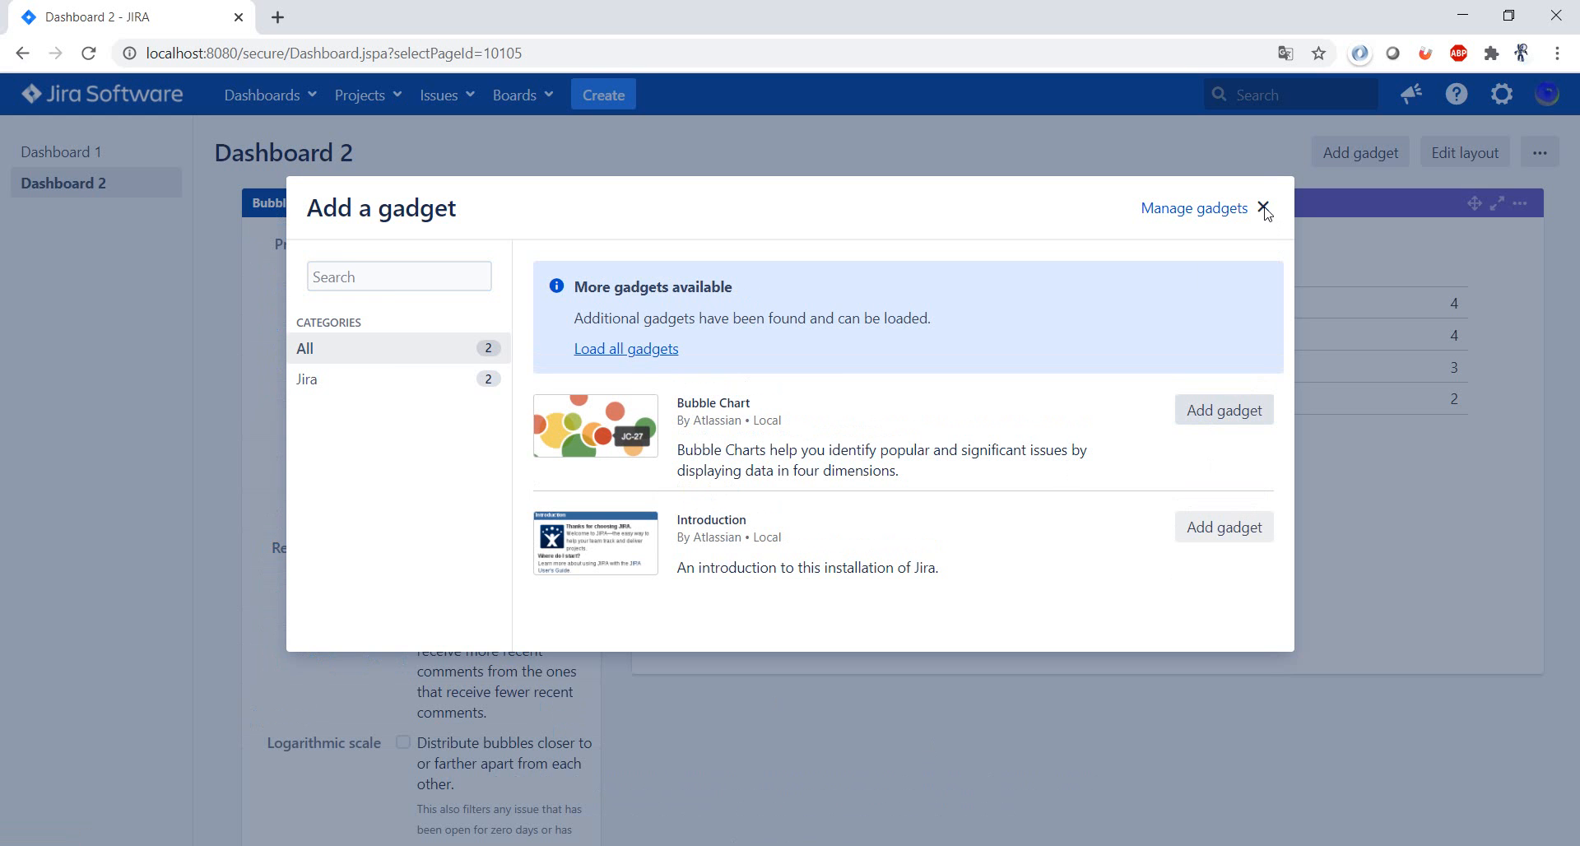
pyautogui.click(1263, 209)
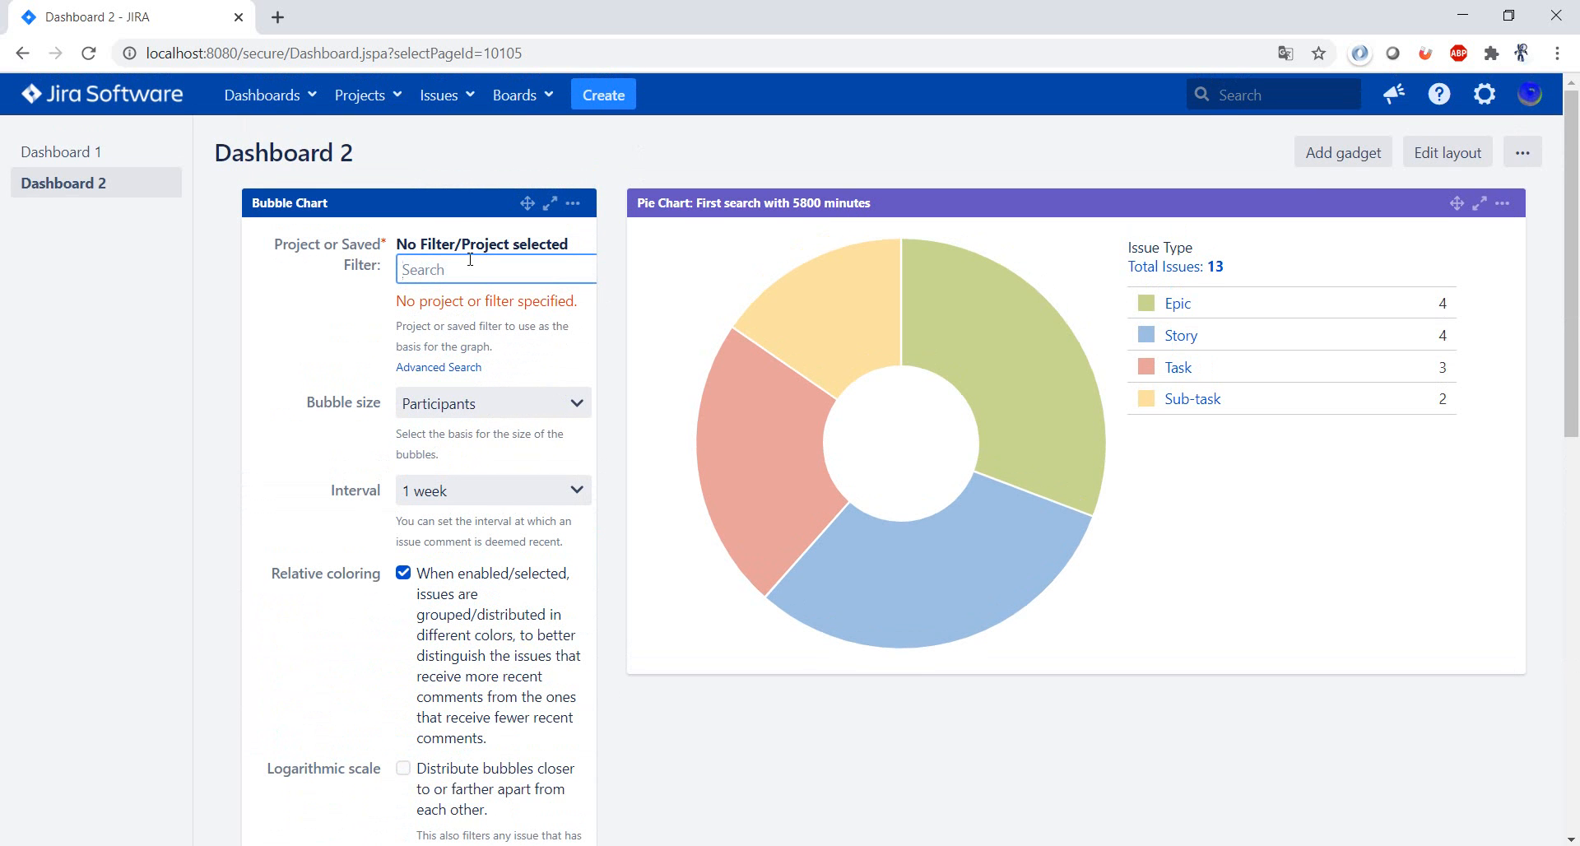
pyautogui.scroll(-3)
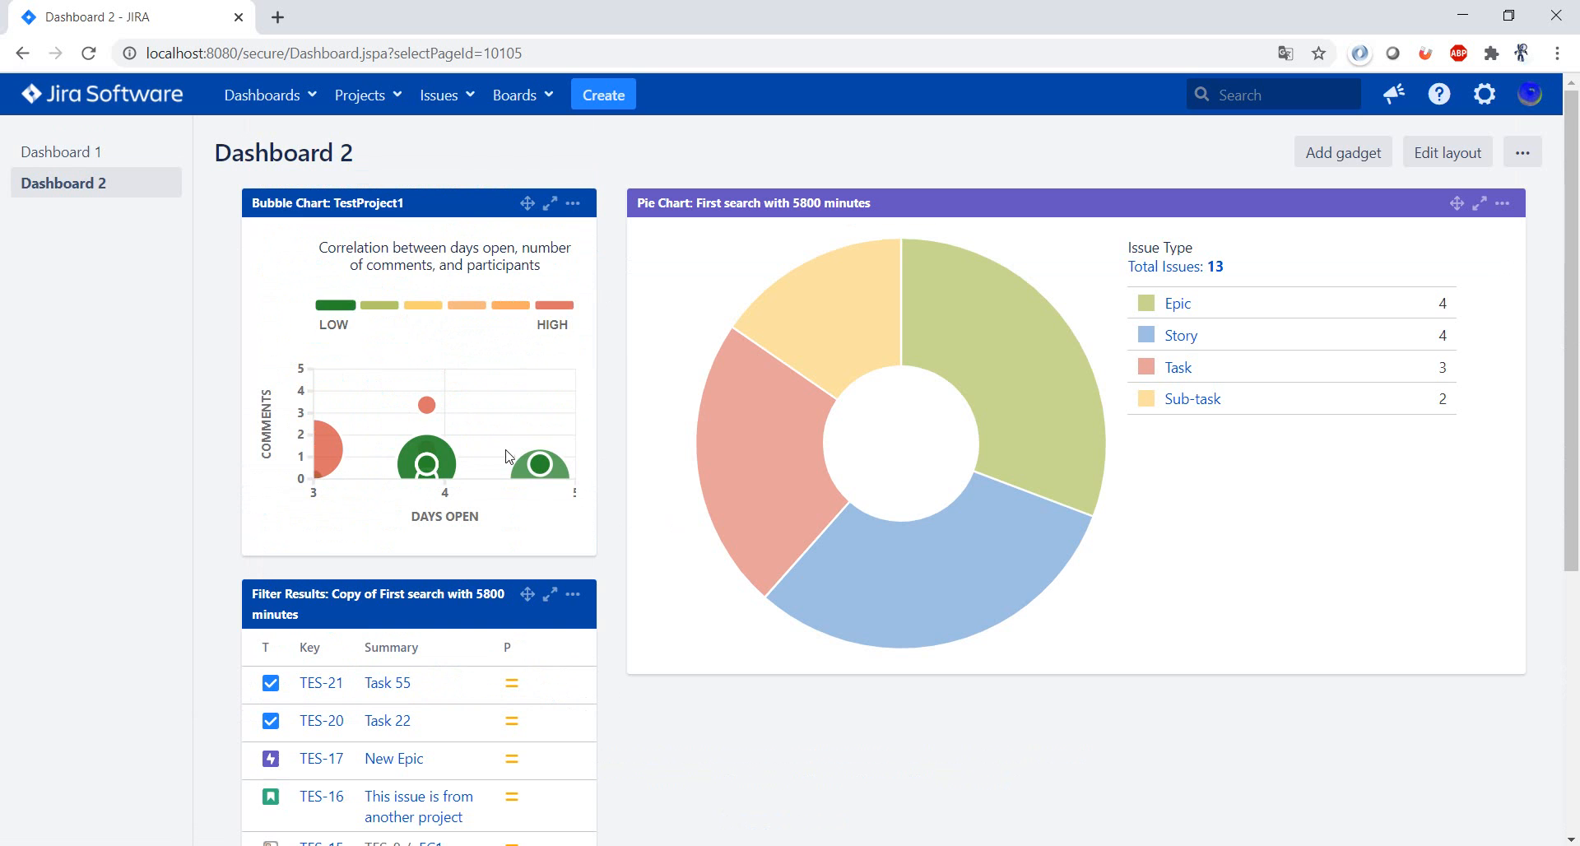
pyautogui.moveTo(475, 575)
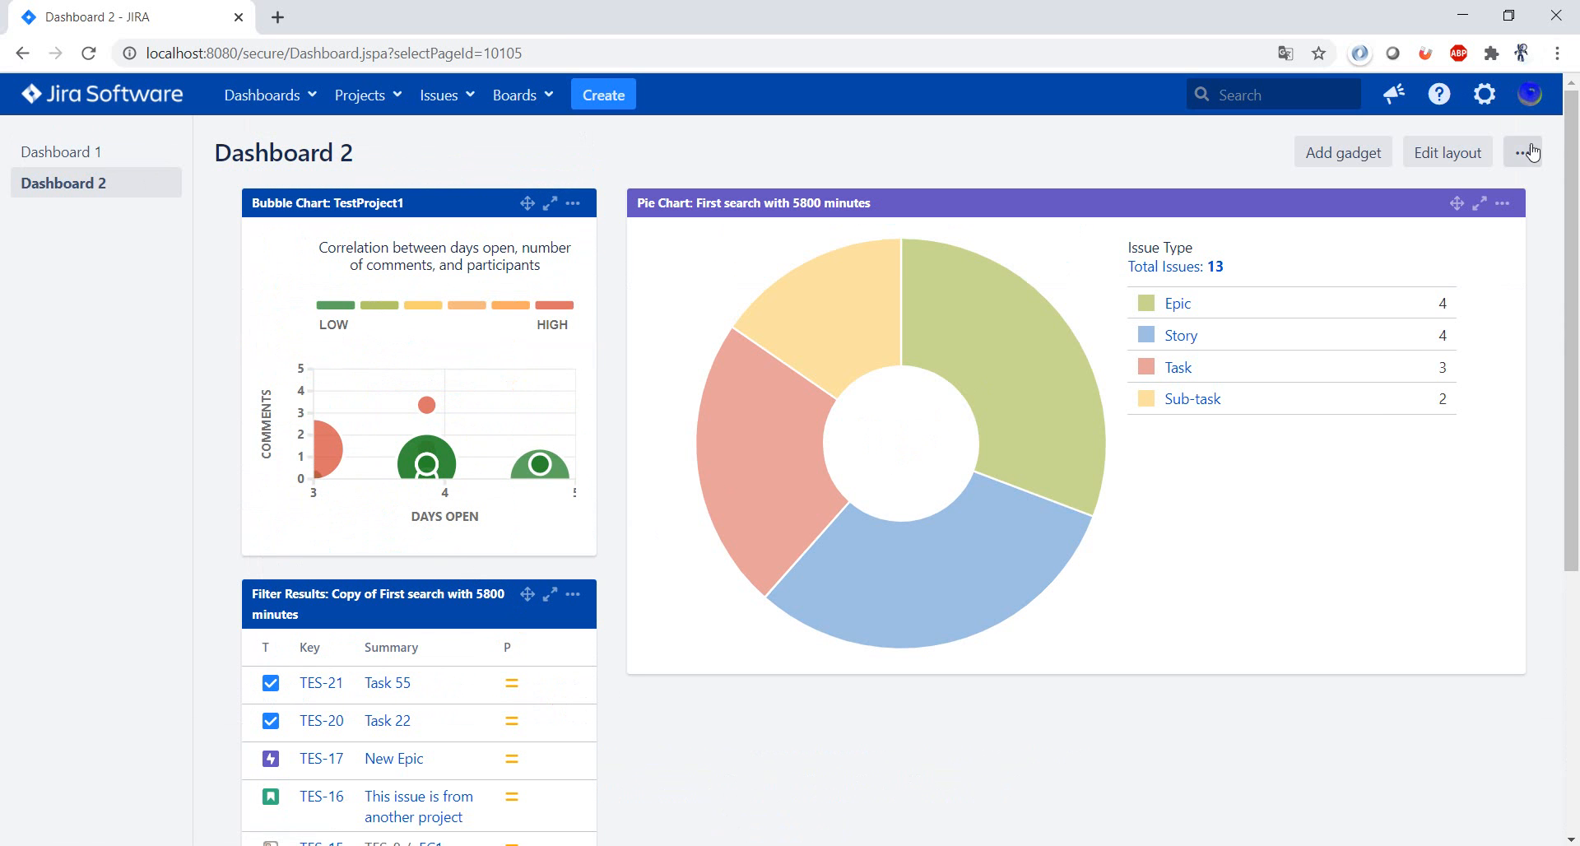
pyautogui.click(1523, 153)
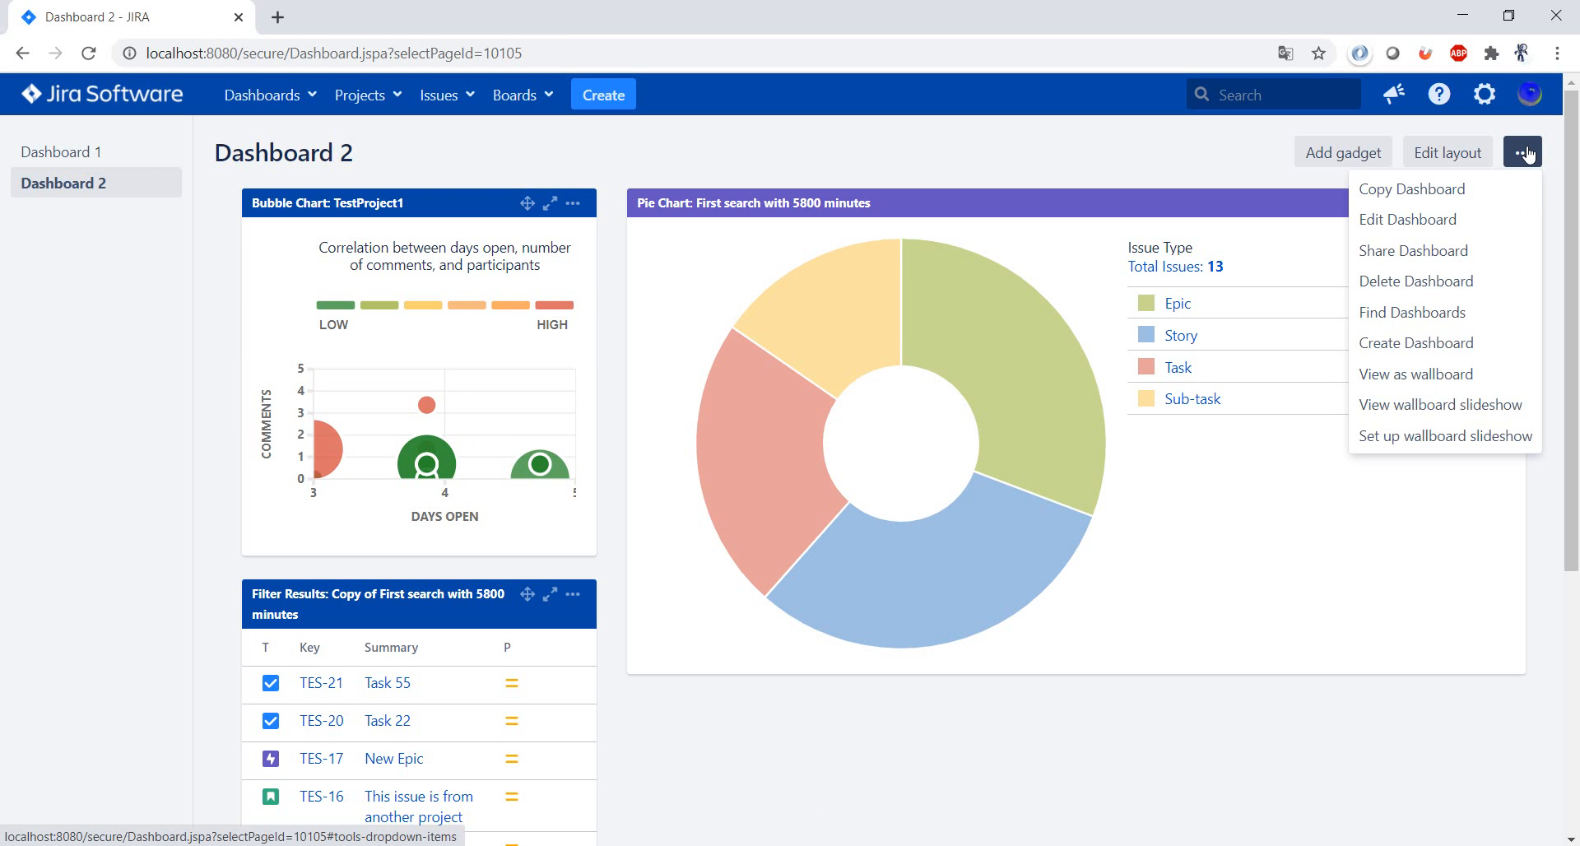
pyautogui.moveTo(1315, 588)
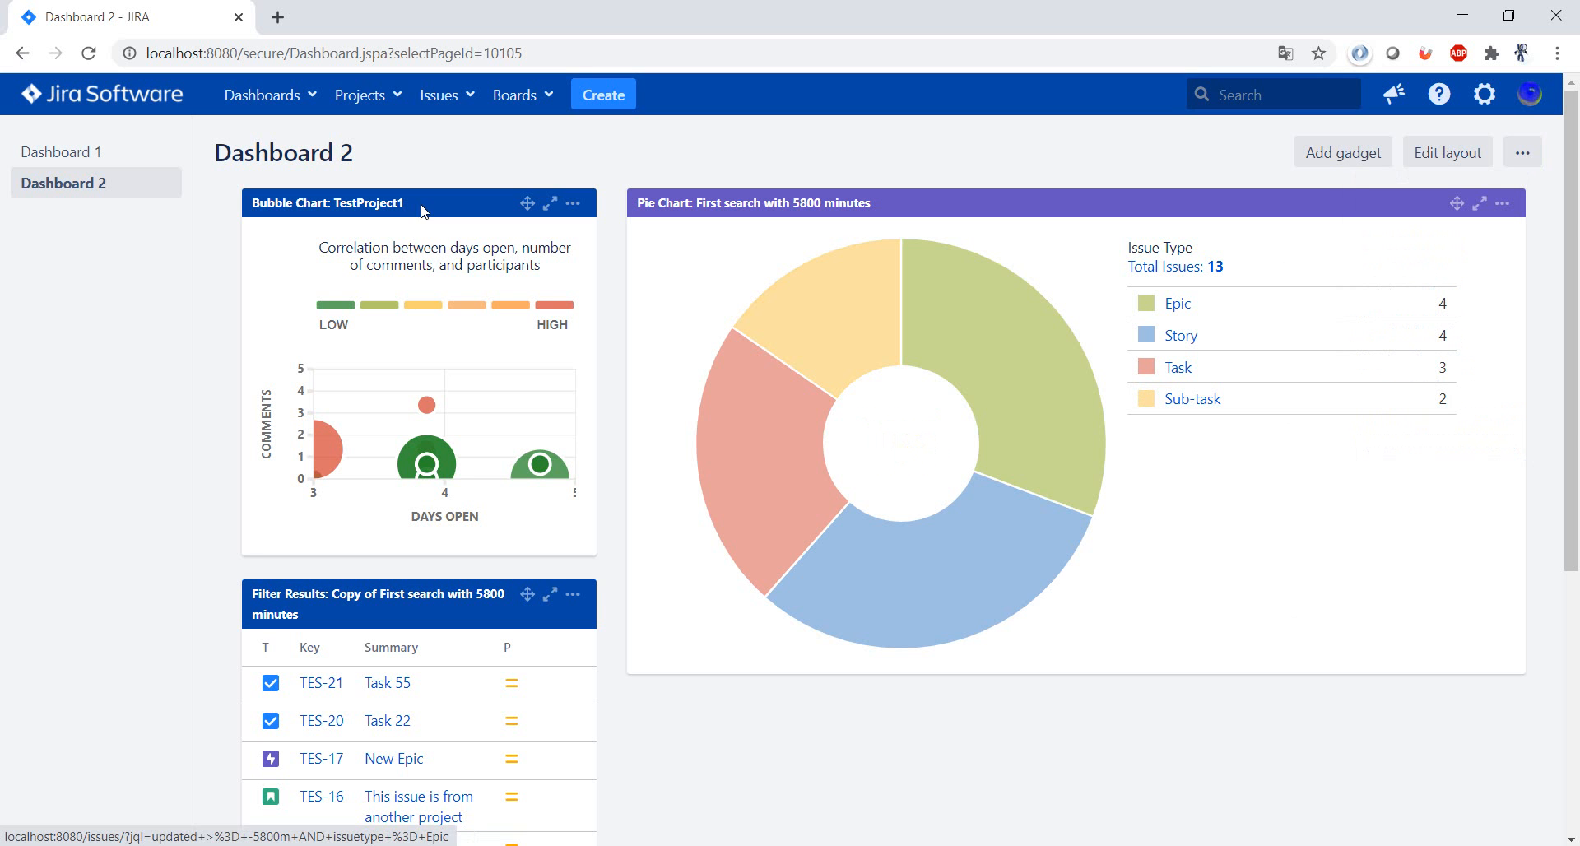
pyautogui.moveTo(1310, 544)
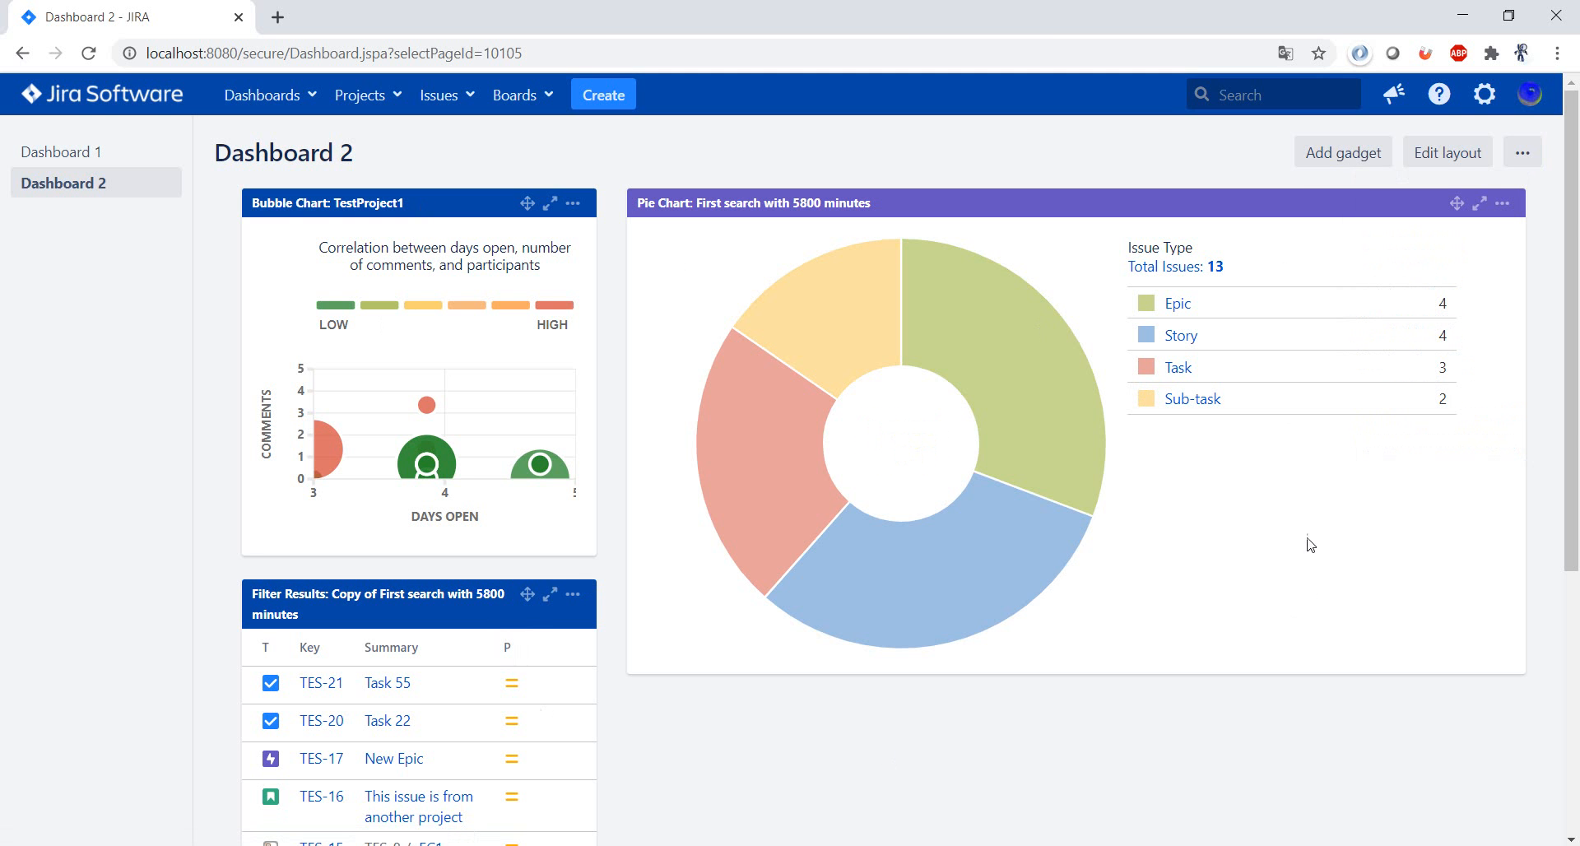
pyautogui.moveTo(1307, 538)
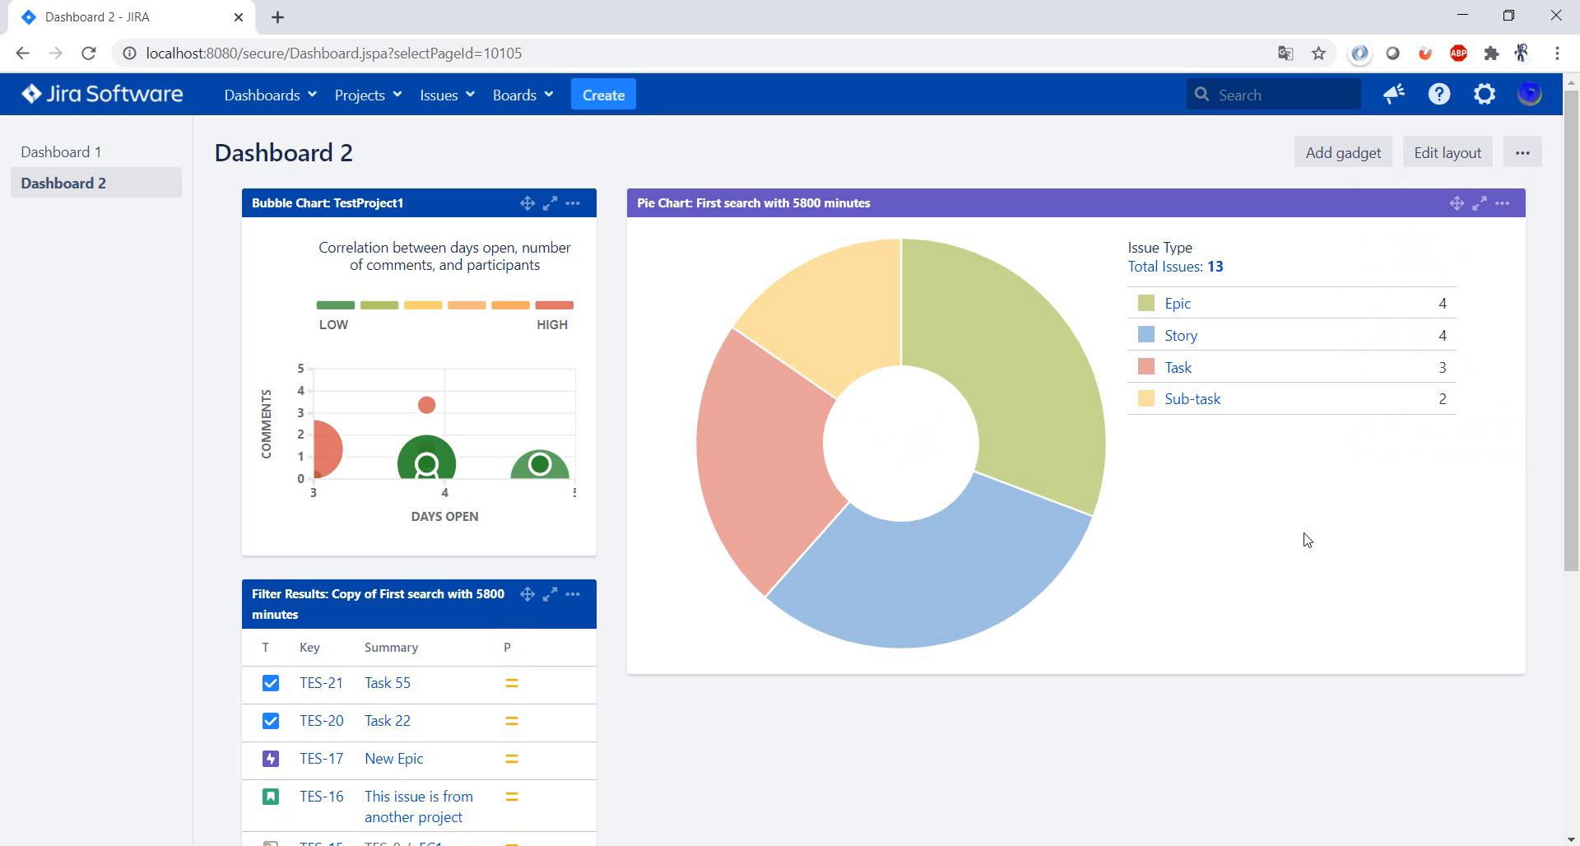
pyautogui.moveTo(1302, 544)
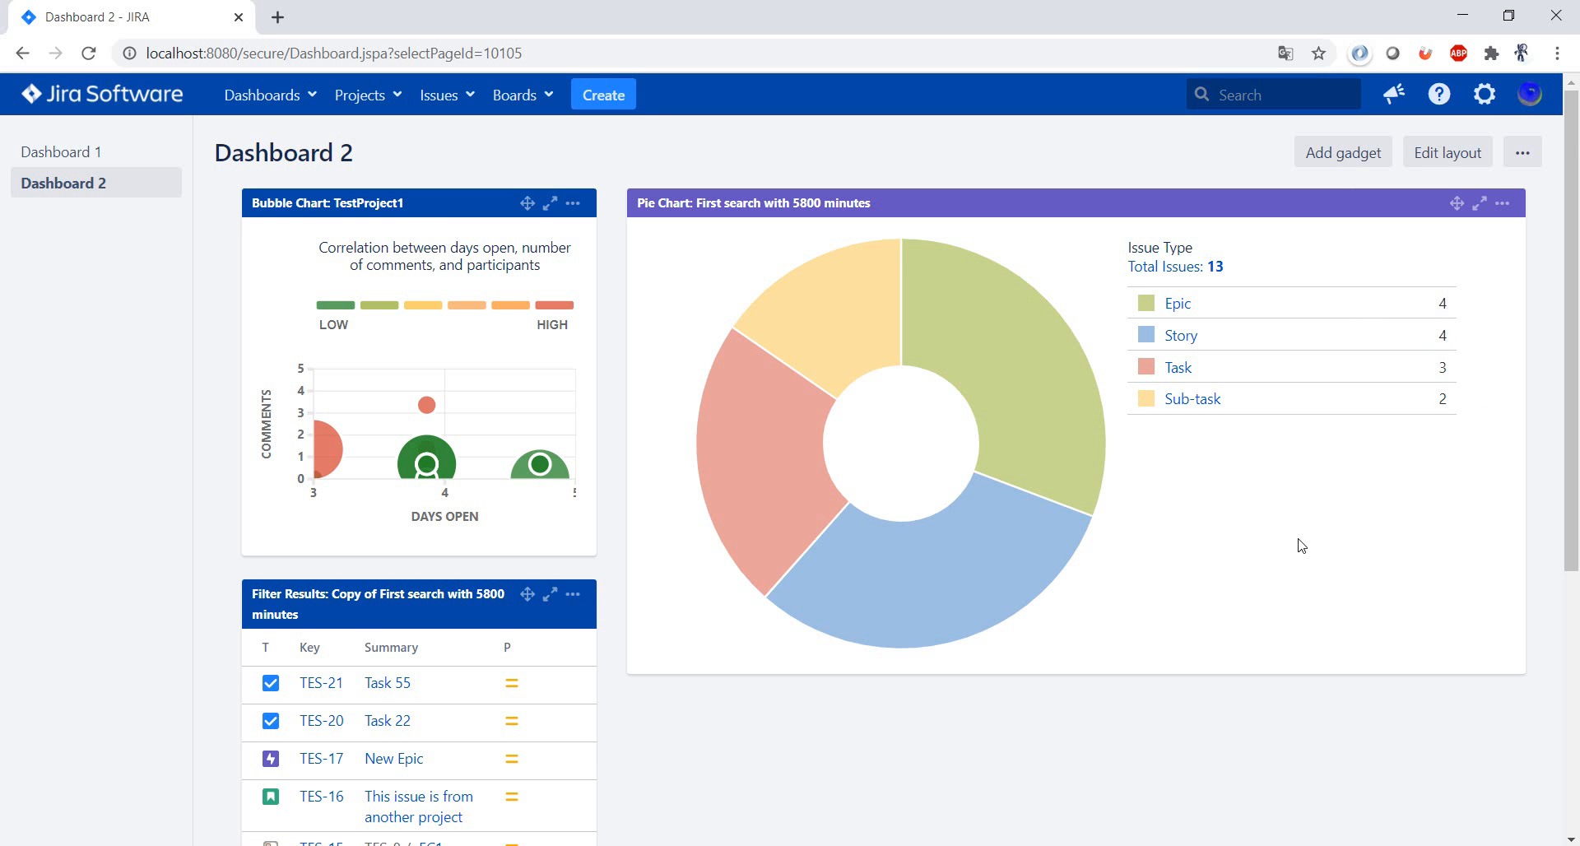
pyautogui.moveTo(1316, 559)
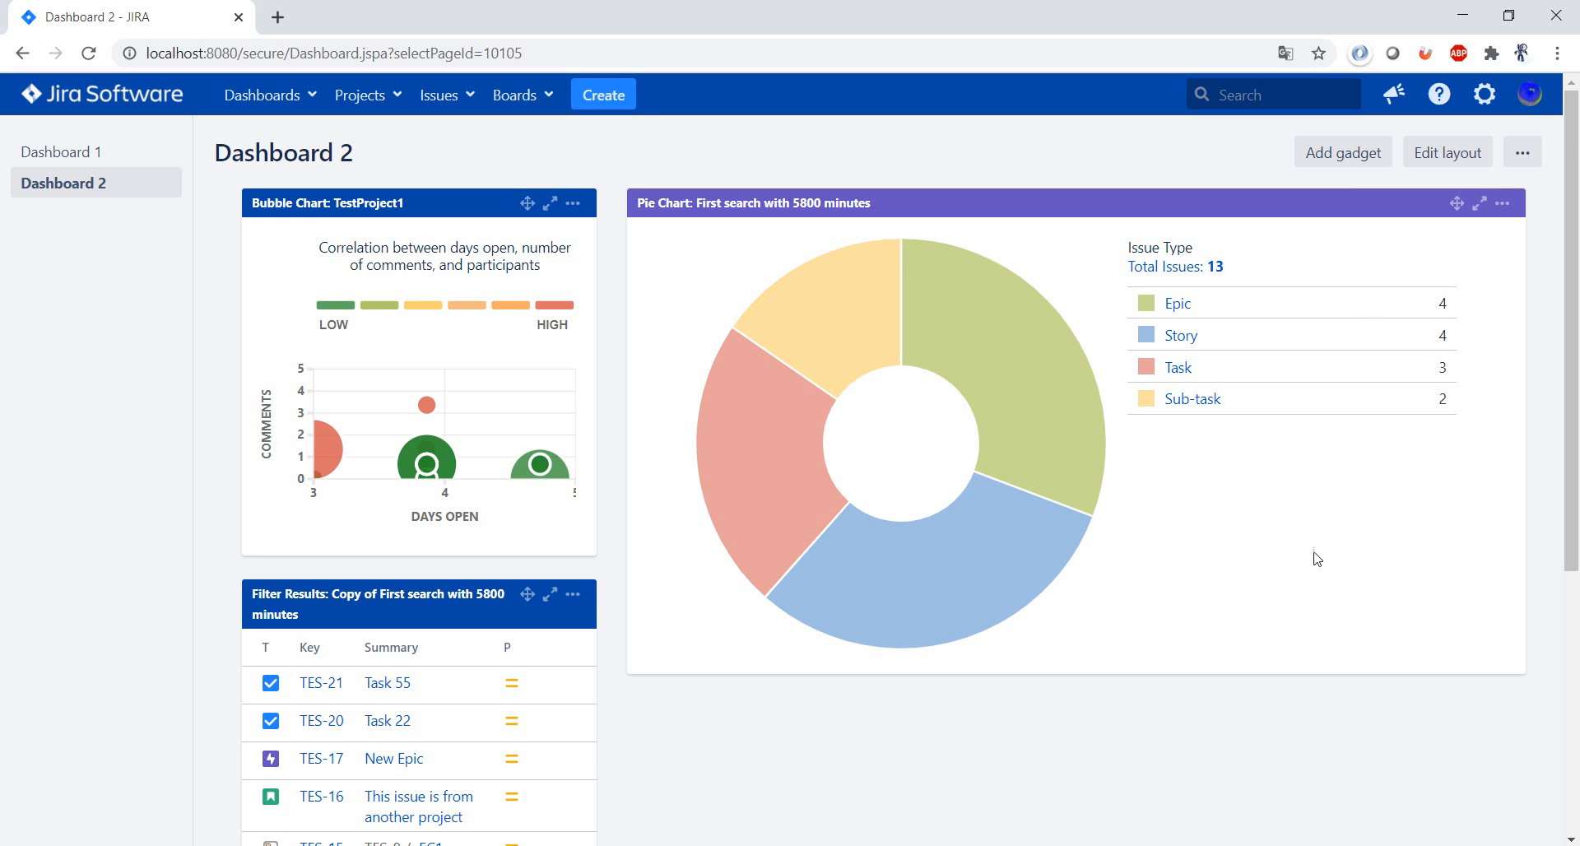
pyautogui.moveTo(1562, 278)
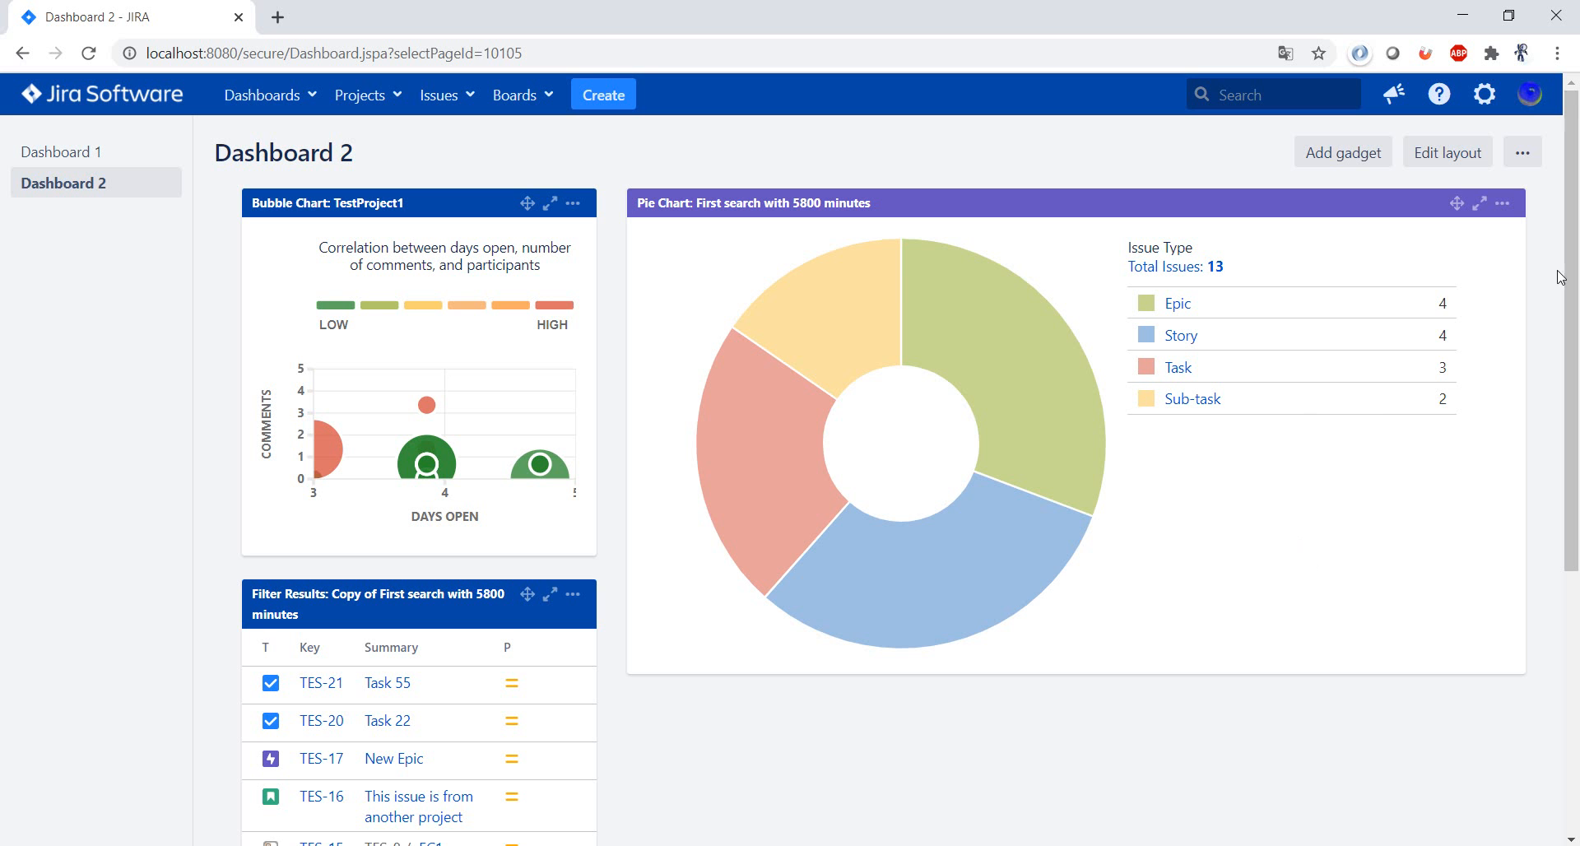
# Show Dashboard 2's action menu with copy, edit, share and delete options.
pyautogui.click(1523, 153)
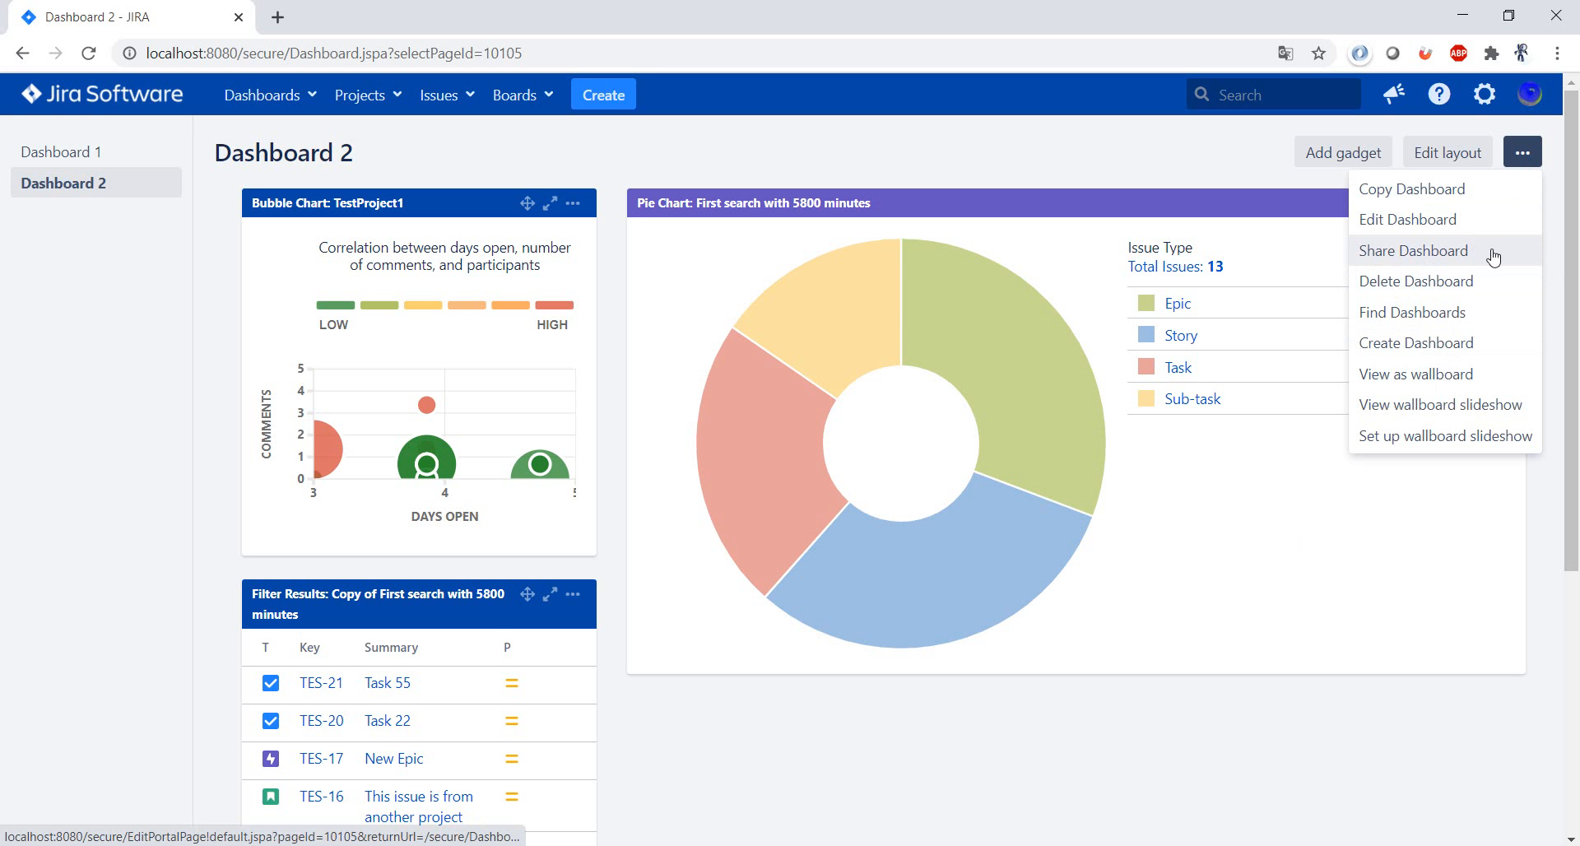
pyautogui.moveTo(1498, 248)
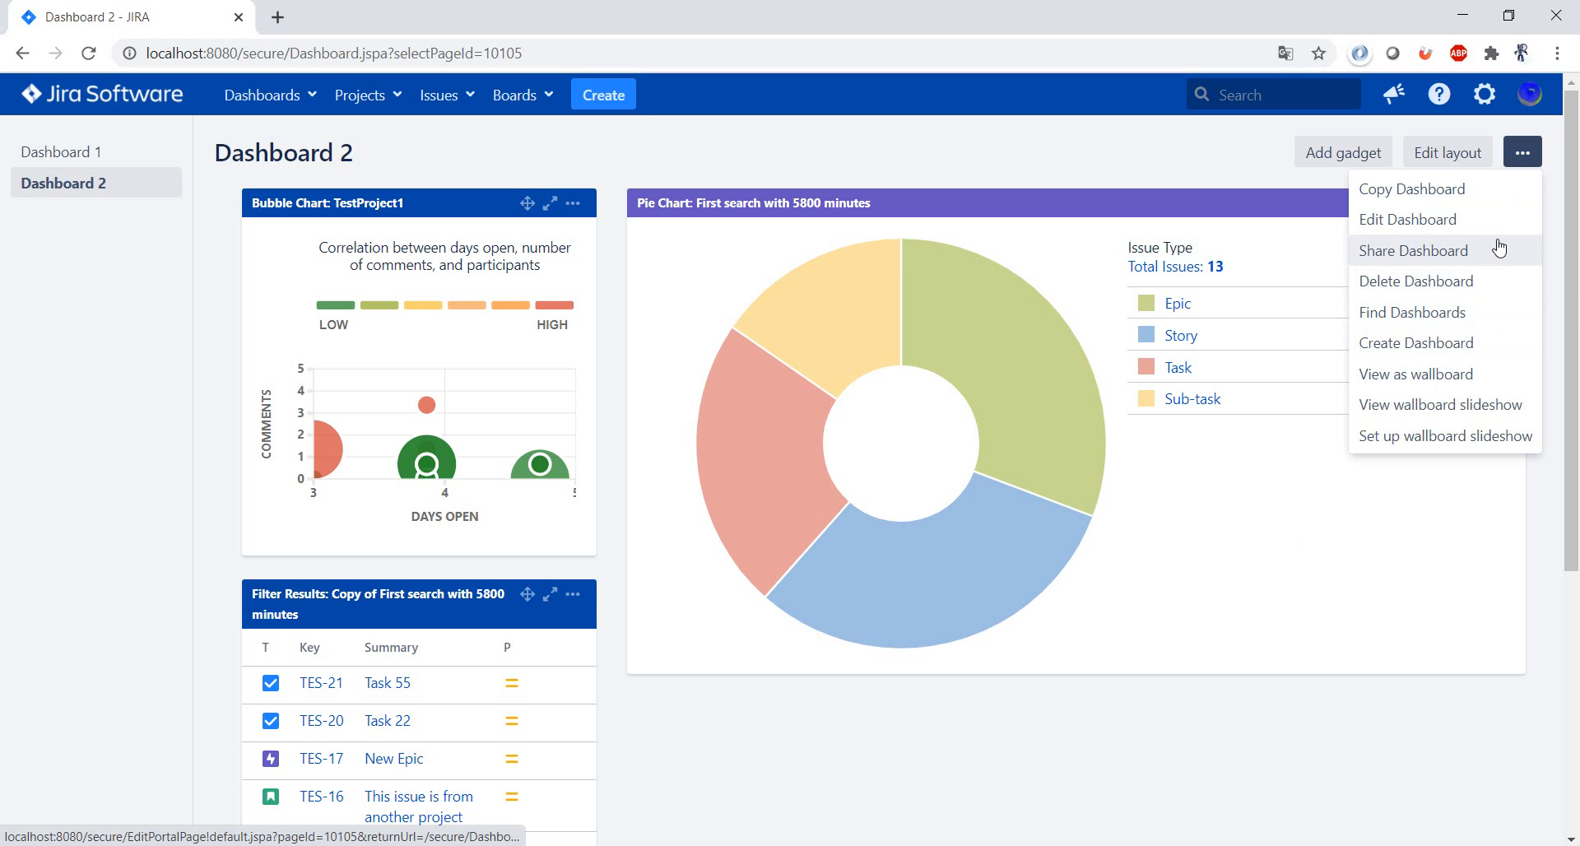
pyautogui.moveTo(1271, 571)
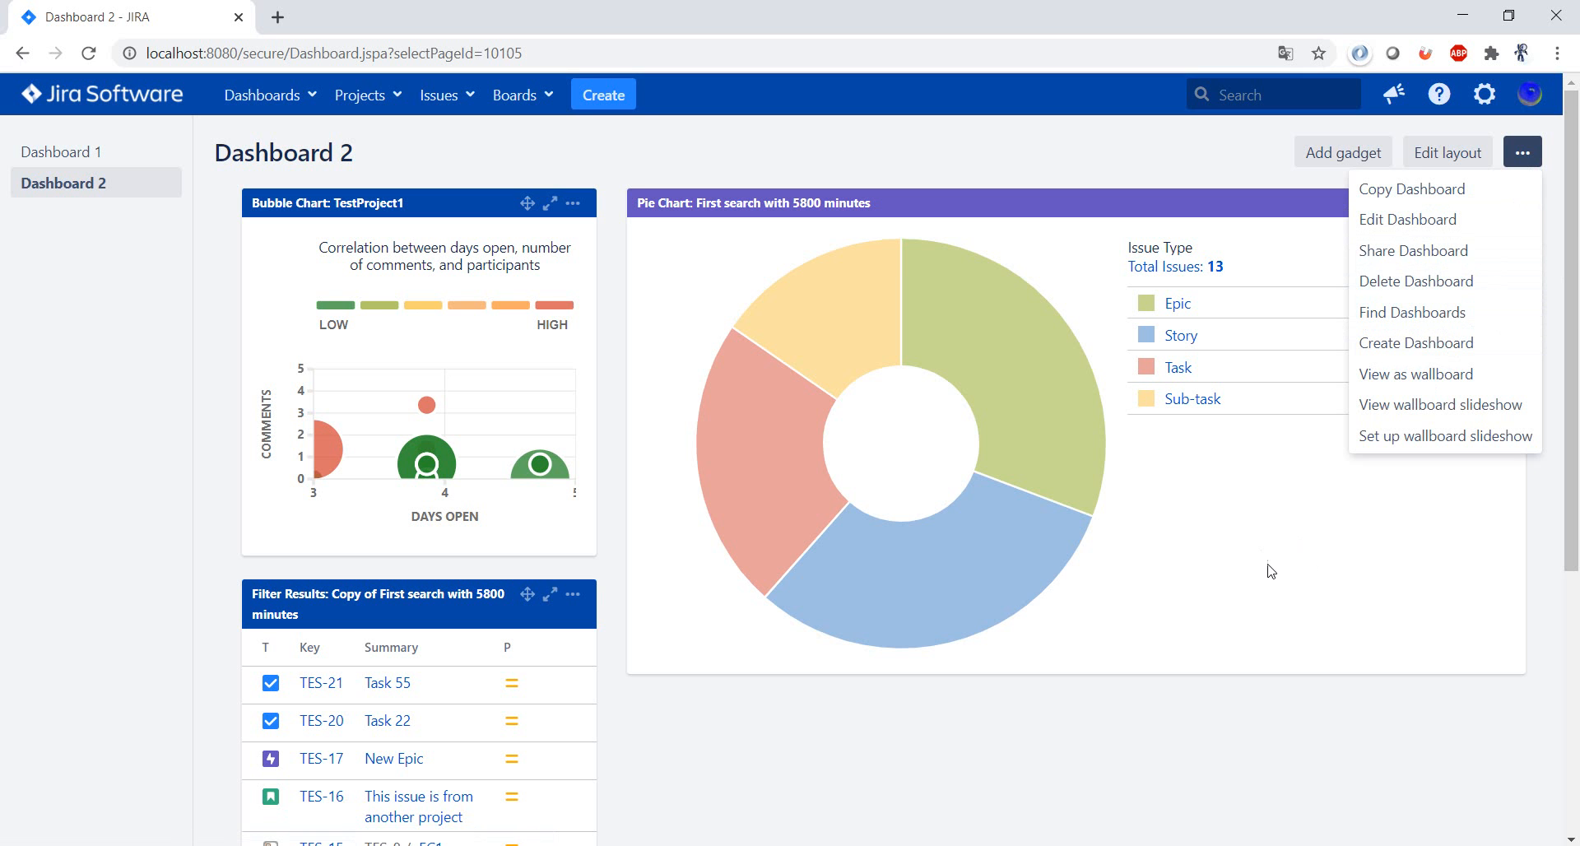